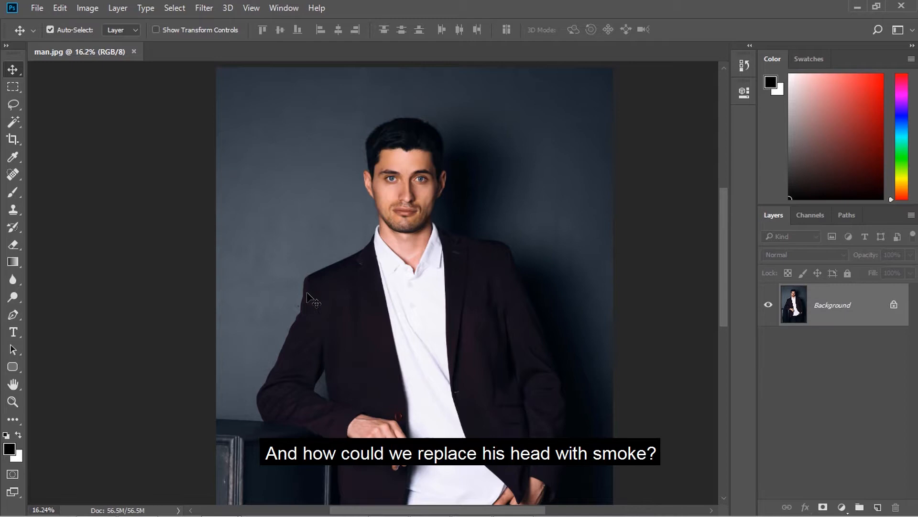
mouse_move(387, 260)
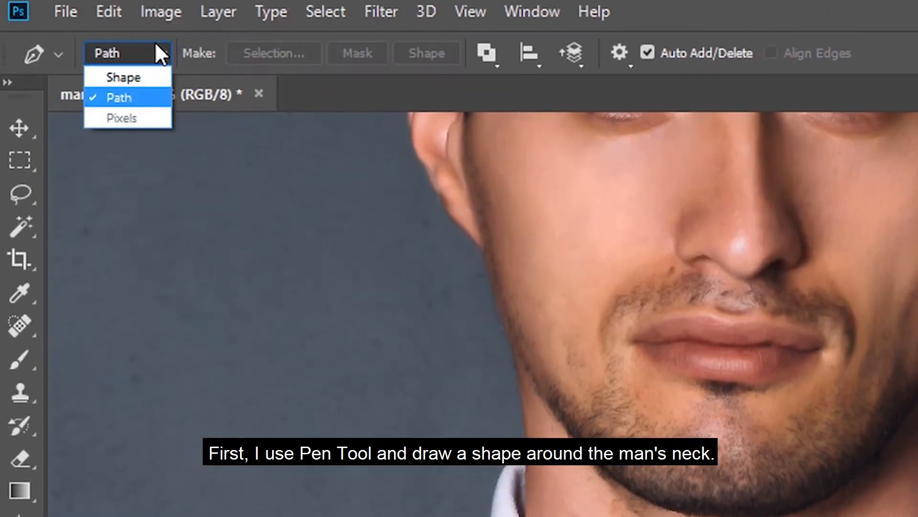
Step: Trace a Shape-mode pen path down the left neck, around the collar opening and up the right jaw
left_click(124, 77)
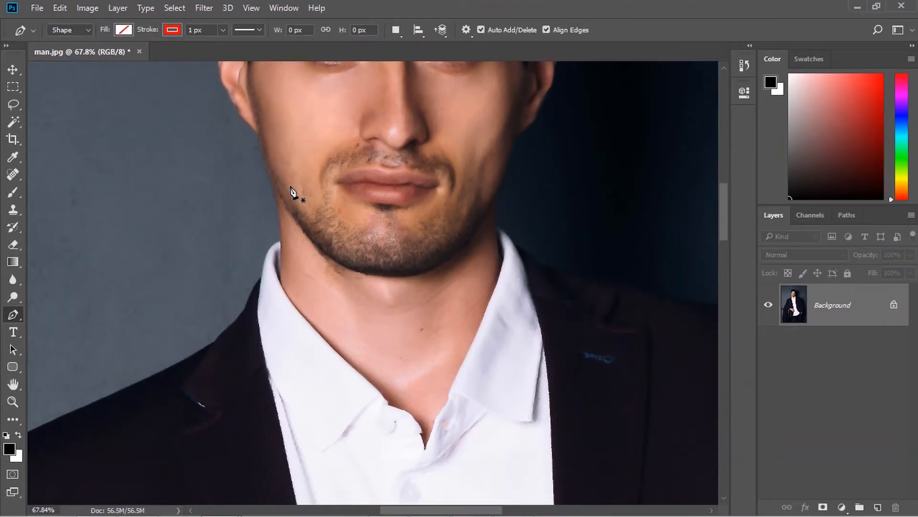
mouse_move(283, 246)
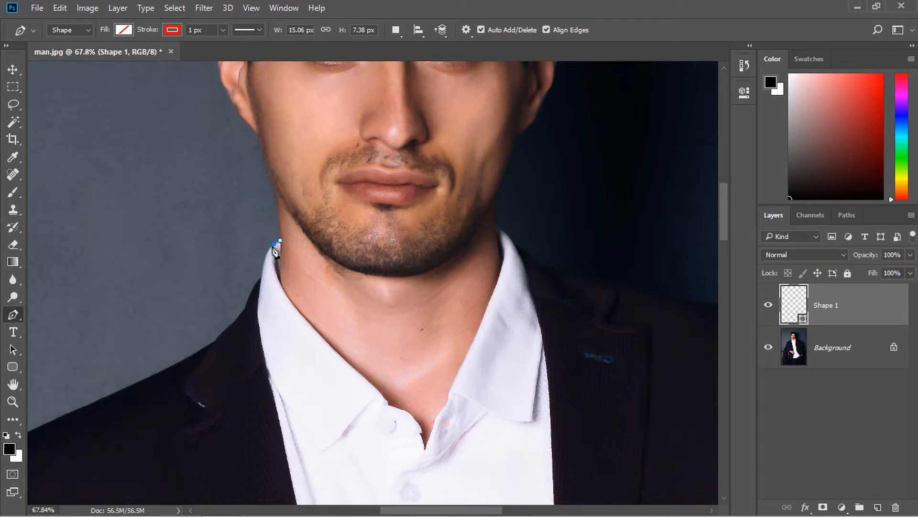
left_click(278, 273)
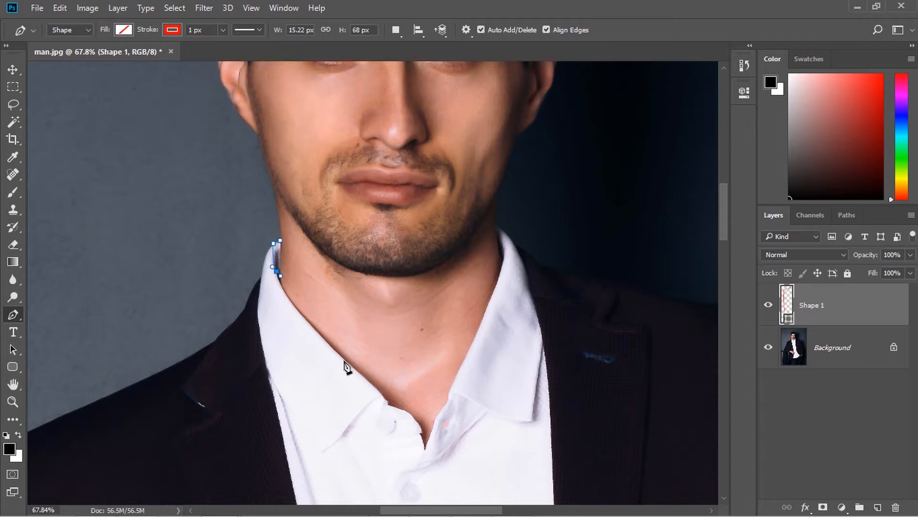
left_click(385, 398)
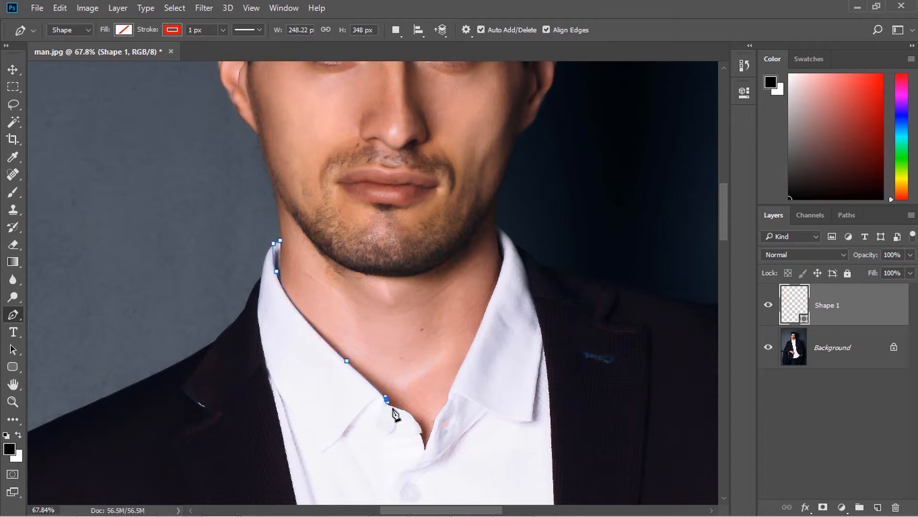
left_click(421, 430)
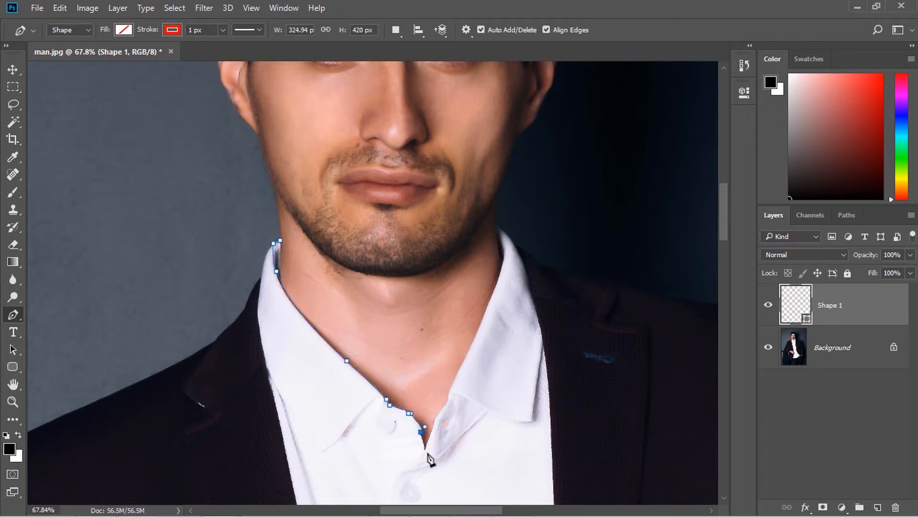
left_click(436, 398)
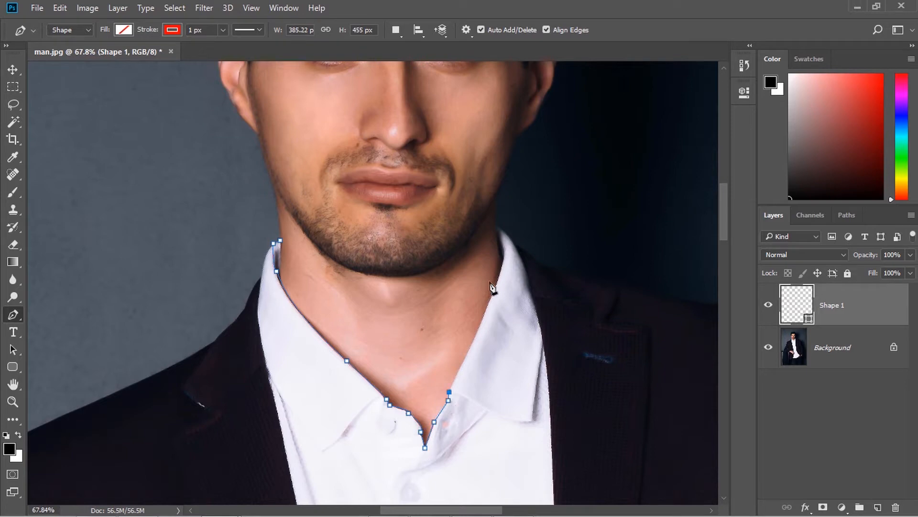
left_click(504, 257)
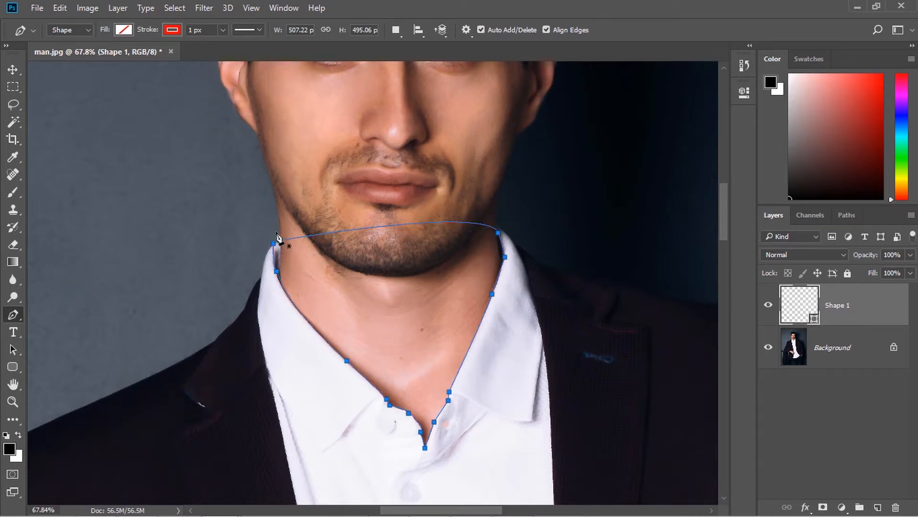
Step: Give the neck shape a gradient fill with its light stop sampled from the grey-blue collar
left_click(123, 30)
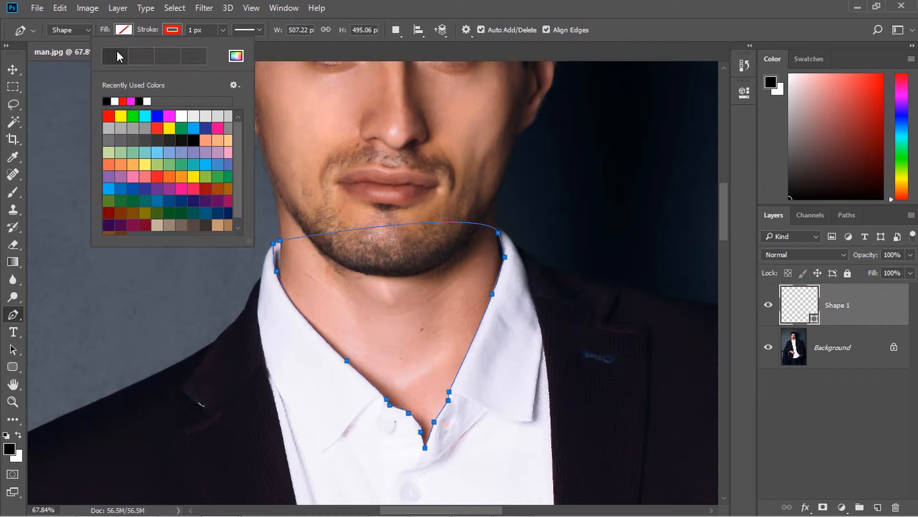
left_click(119, 56)
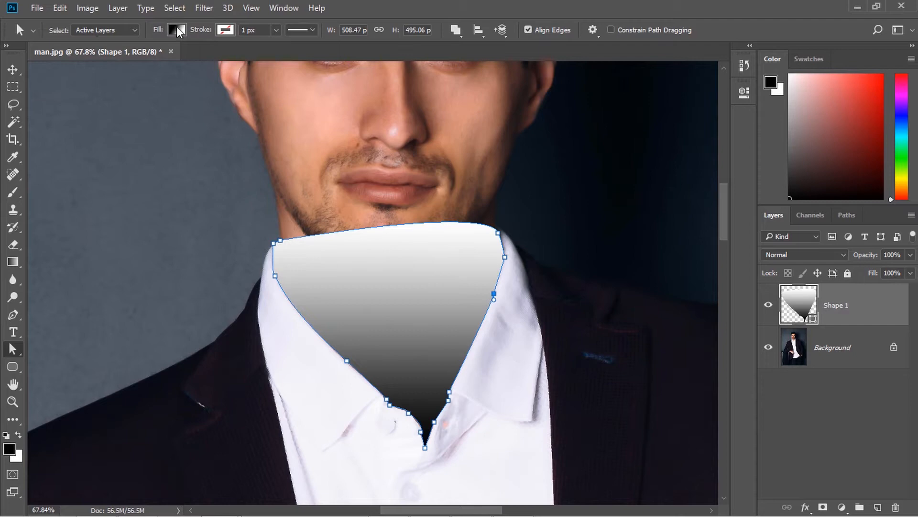
left_click(176, 29)
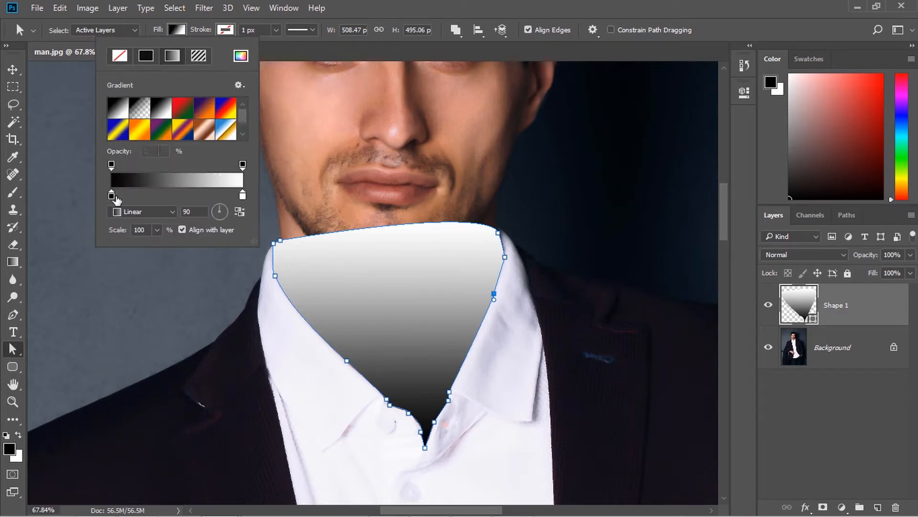
left_click(12, 314)
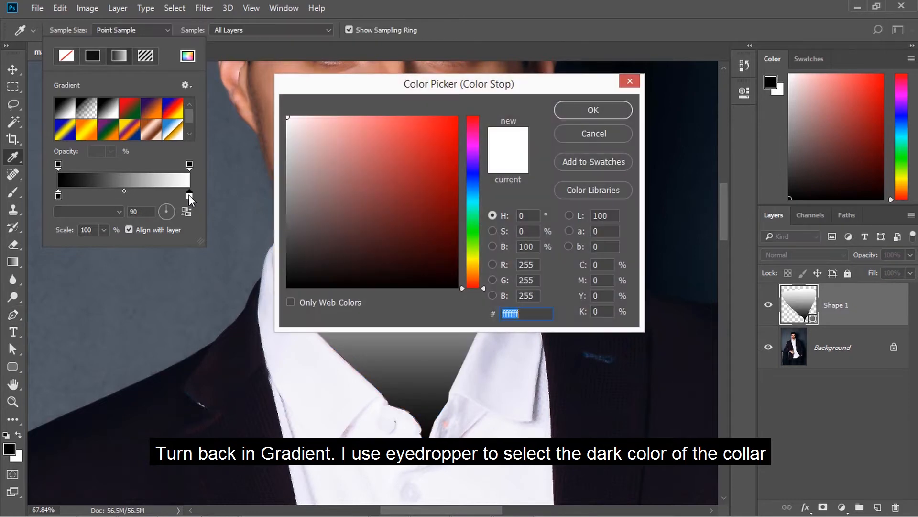
mouse_move(351, 91)
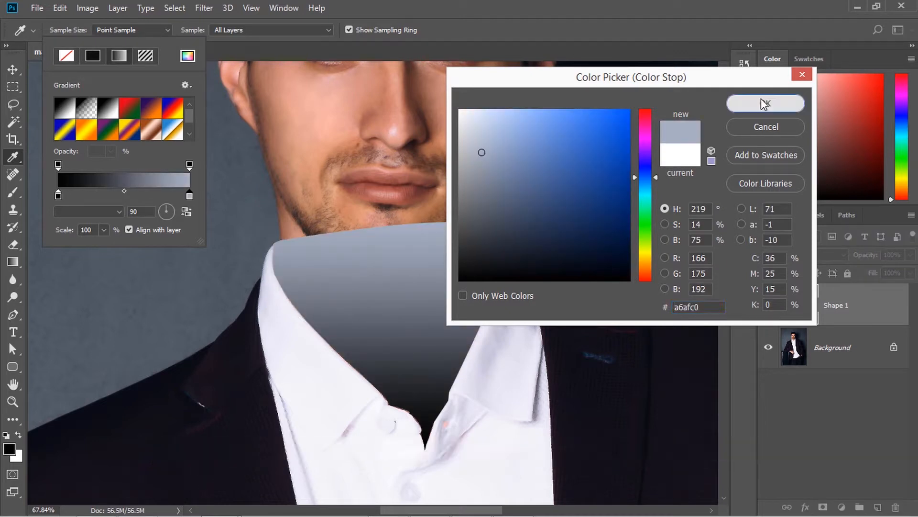
left_click(765, 103)
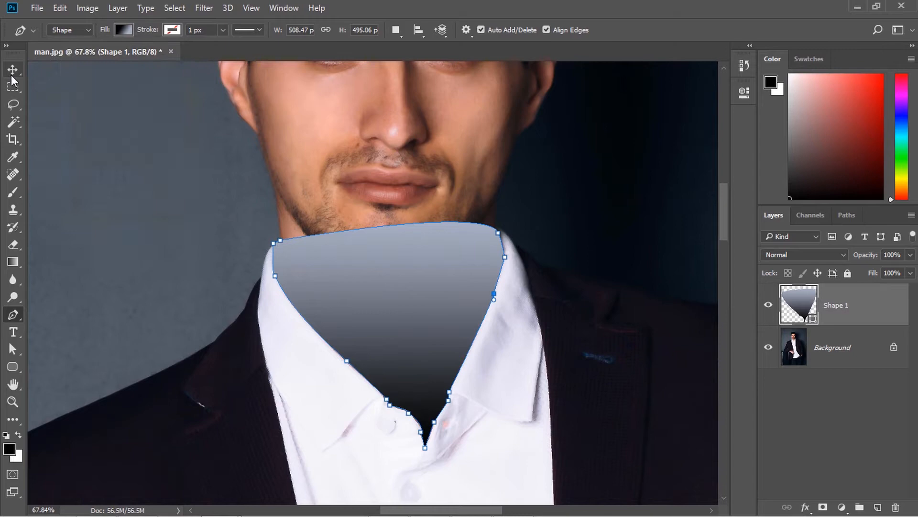
Step: Lasso the head on the Background layer and apply a Content-Aware fill
left_click(13, 70)
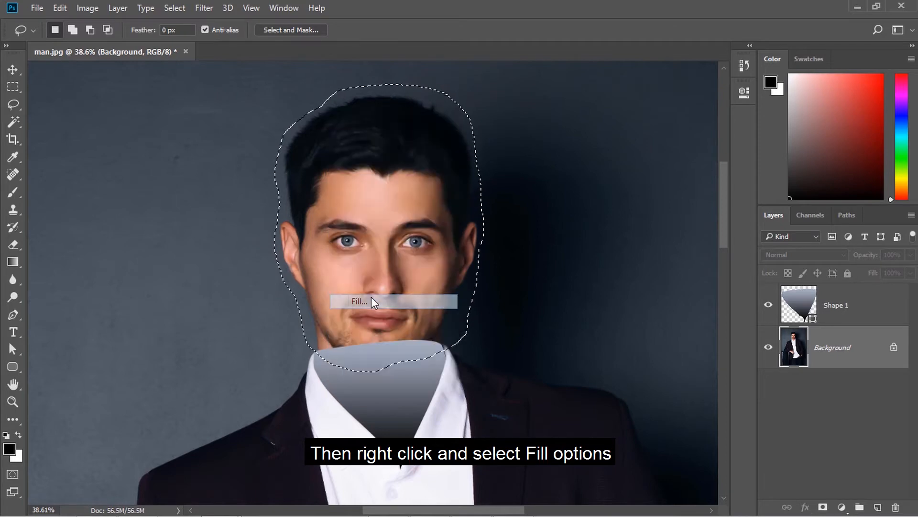
left_click(358, 301)
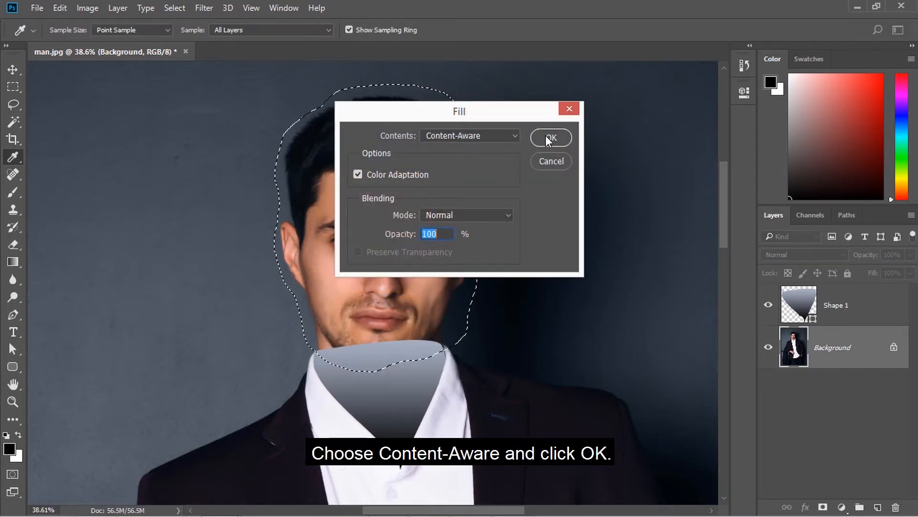
mouse_move(512, 163)
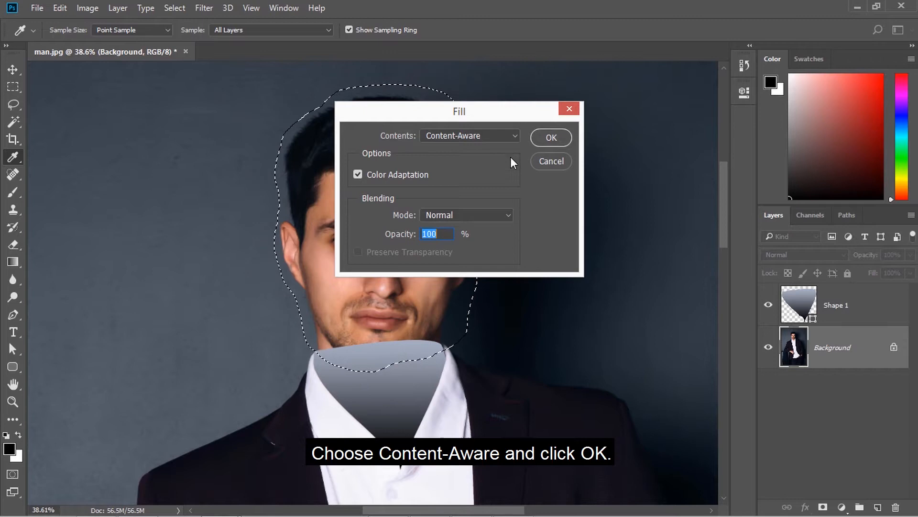
left_click(549, 136)
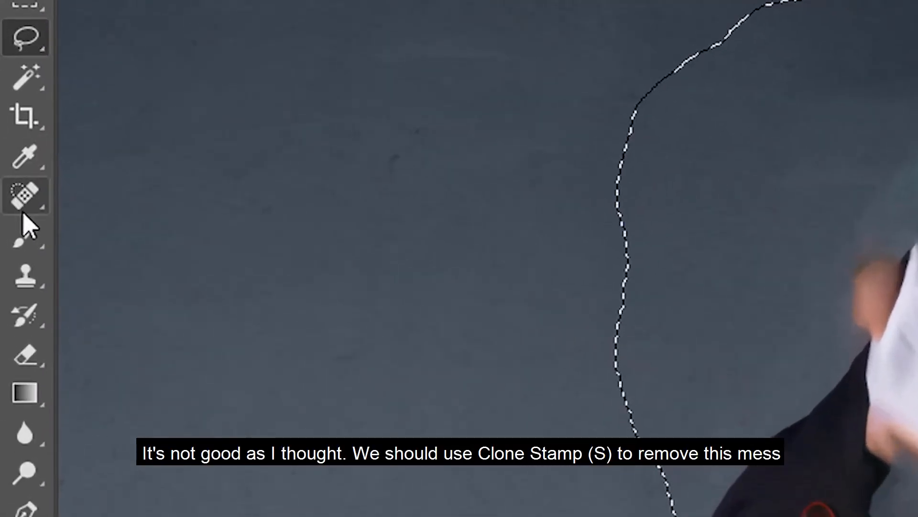
Step: Clone-stamp wall texture over the smeared head area with a 369 px soft brush, then deselect
right_click(24, 273)
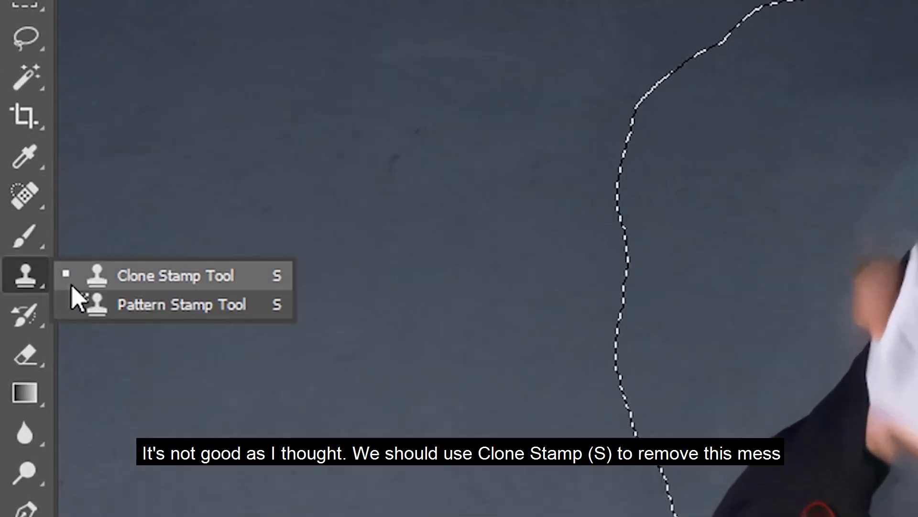
left_click(176, 275)
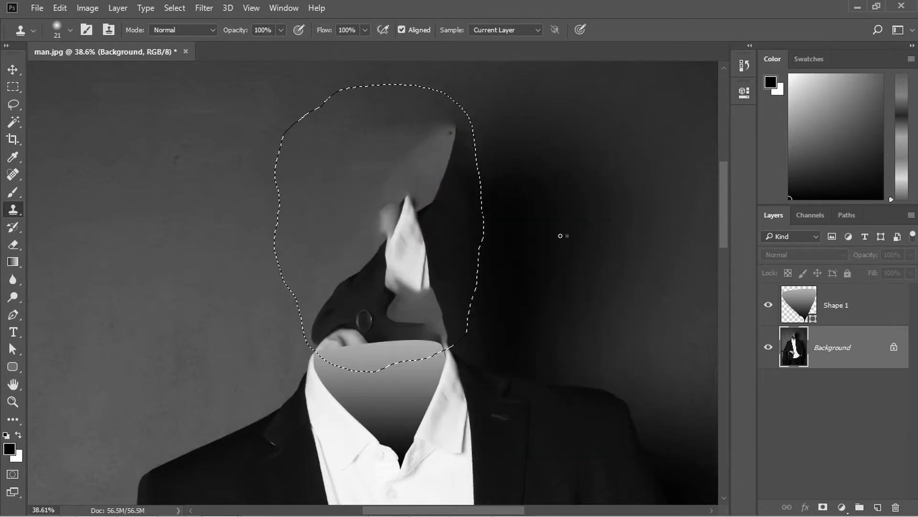
right_click(630, 199)
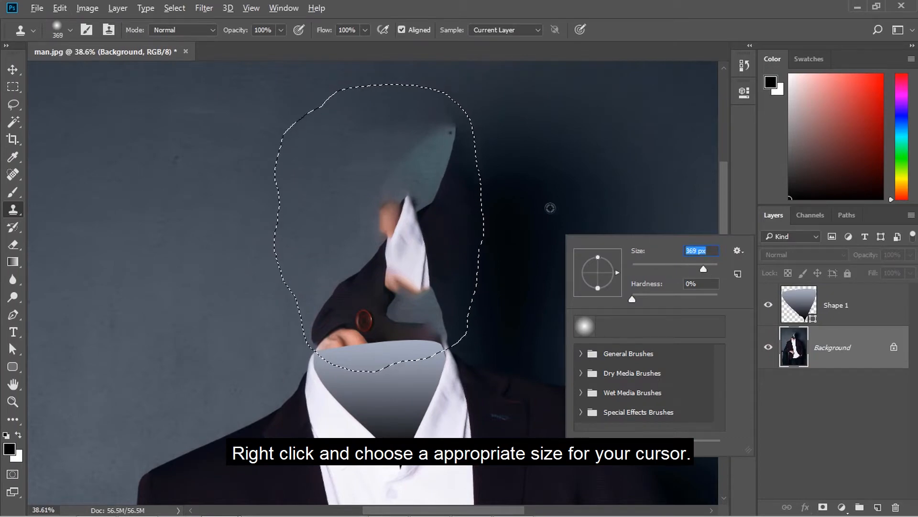
left_click(204, 262)
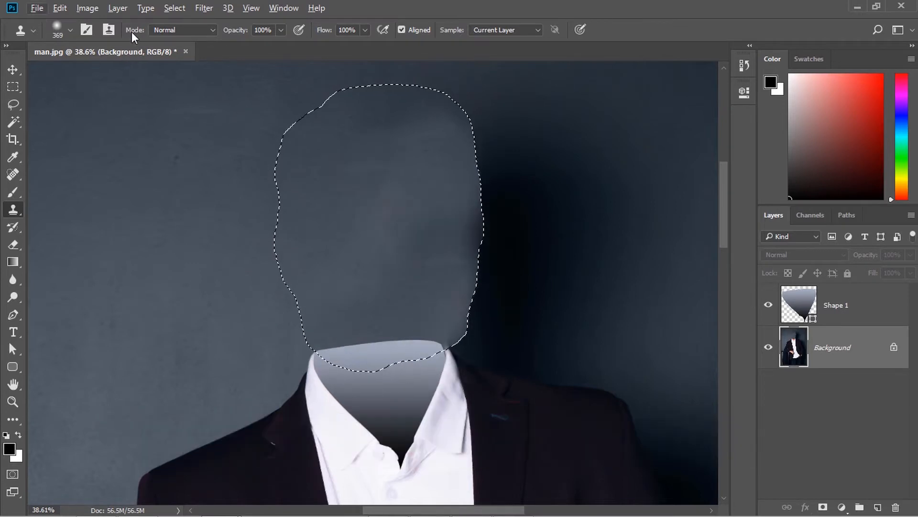
key("ctrl+d")
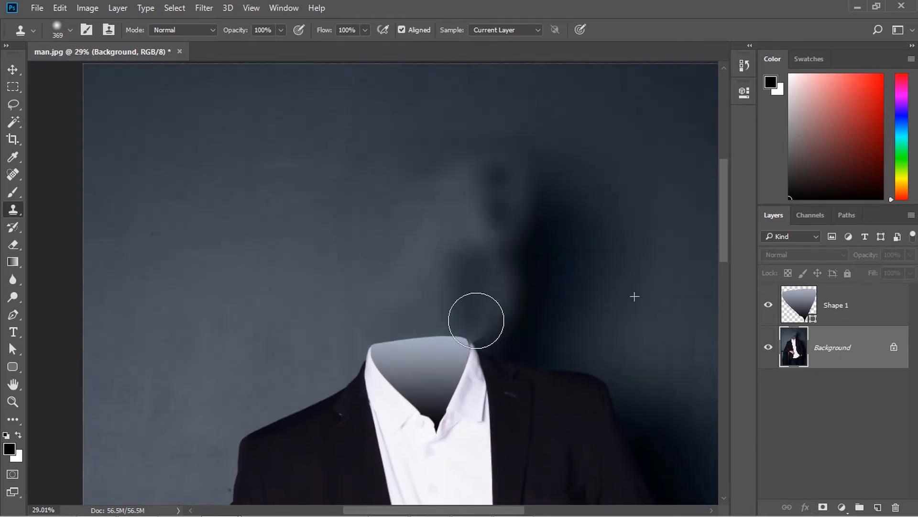
left_click(476, 320)
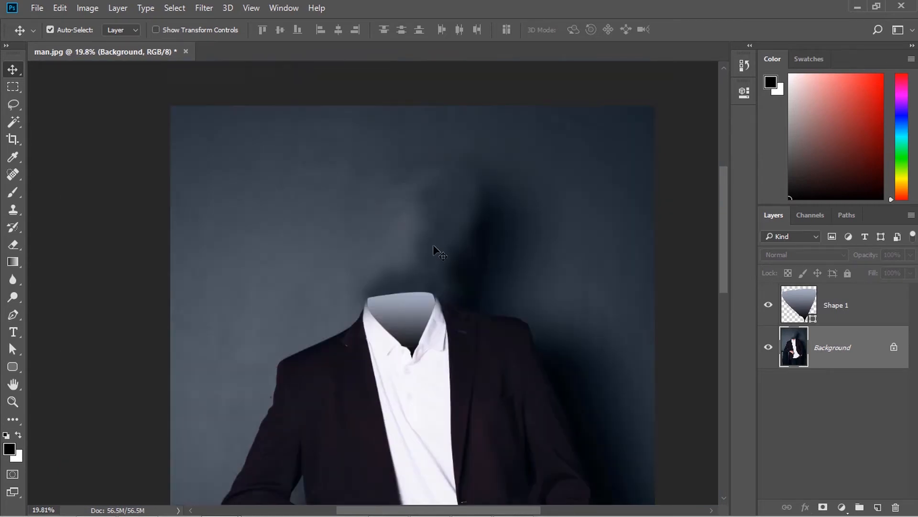
Step: Open smoke.jpg, bring it into man.jpg as Layer 1 and start a Free Transform
left_click(37, 8)
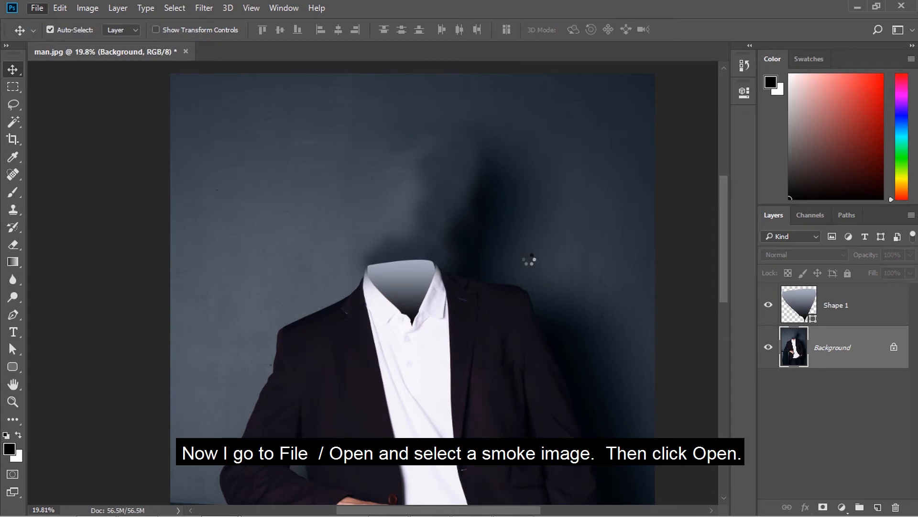
left_click(36, 8)
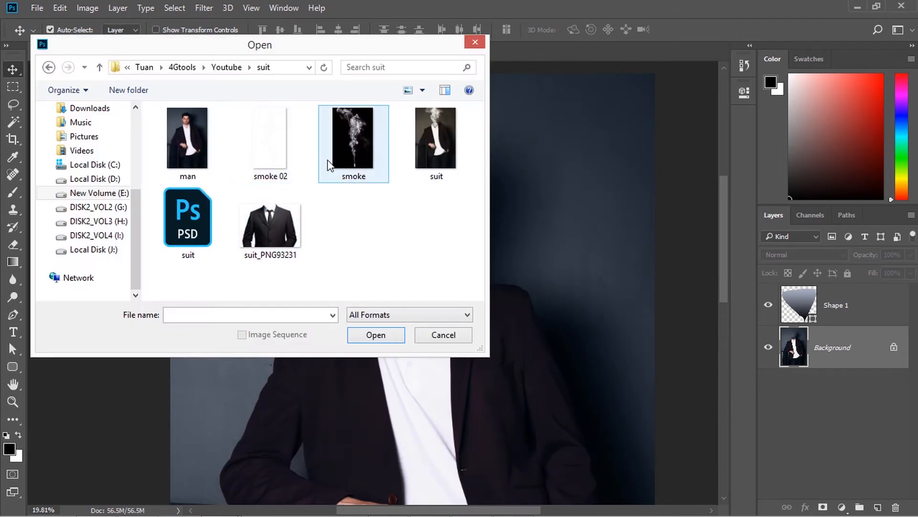
left_click(375, 335)
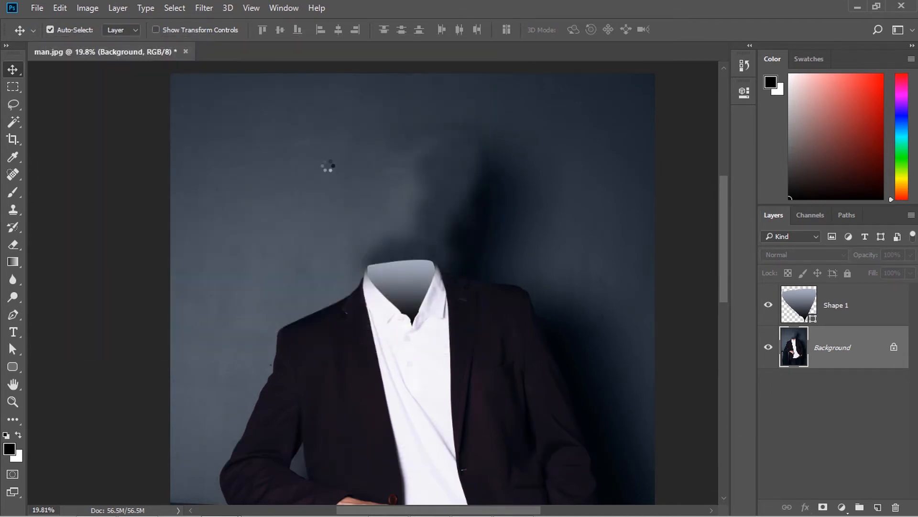
left_click(253, 52)
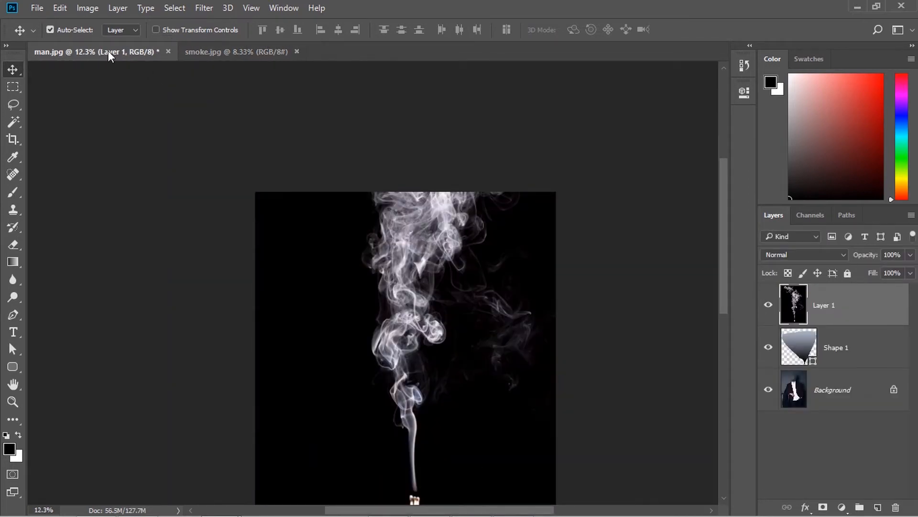
left_click(60, 7)
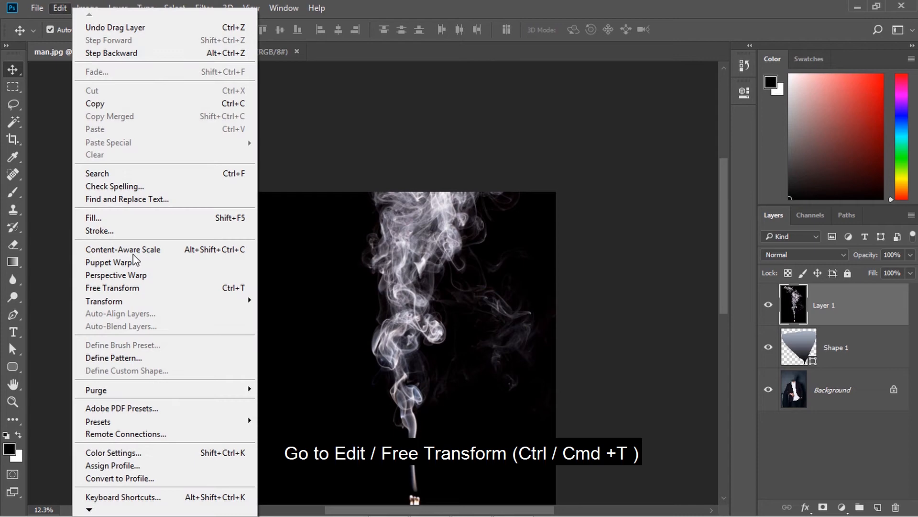
left_click(112, 288)
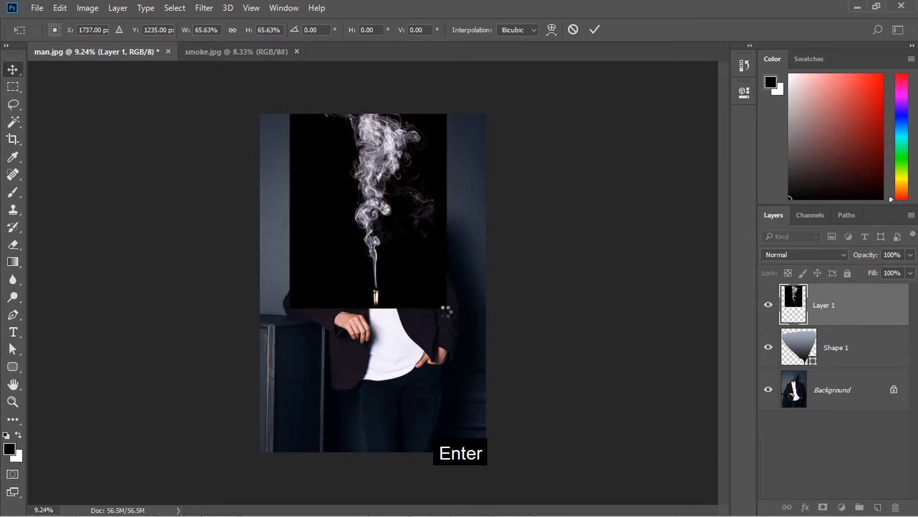
Step: Confirm the resize, set Layer 1 to Screen blending and move the smoke onto the neckline
key("Enter")
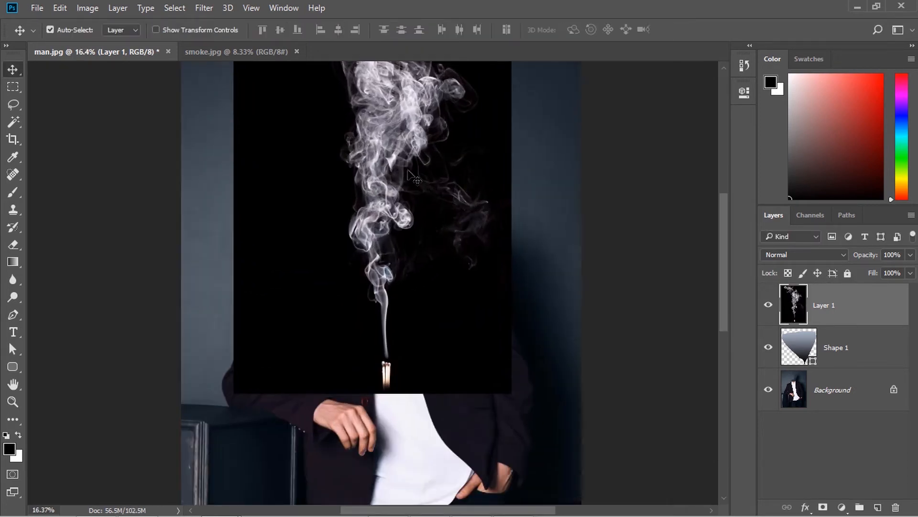
left_click(805, 254)
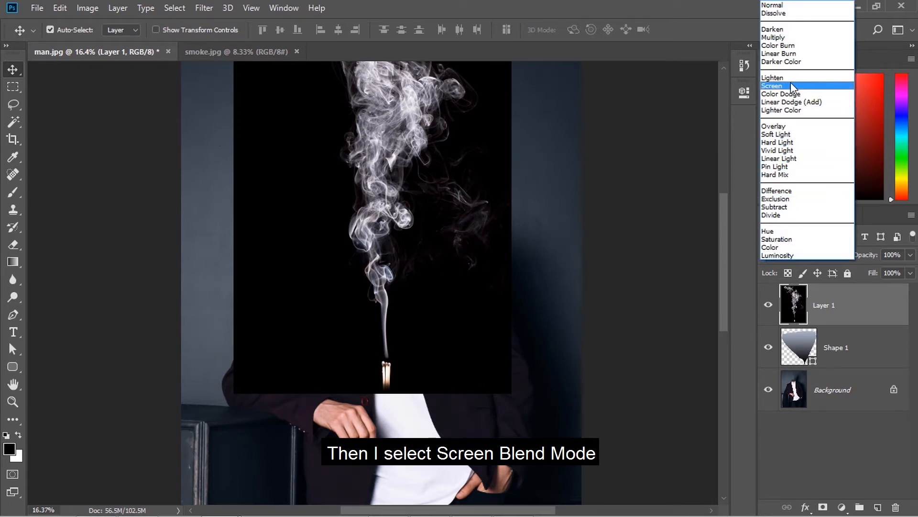
left_click(773, 85)
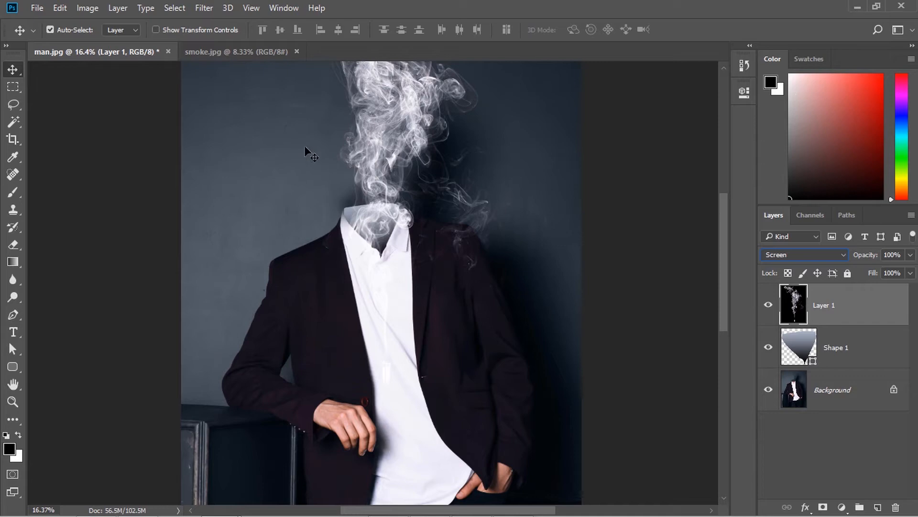
left_click_drag(307, 152, 366, 168)
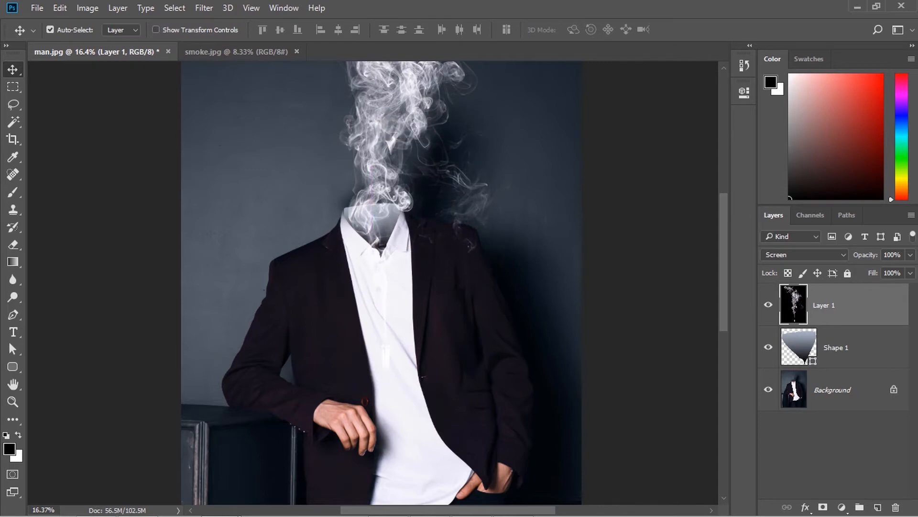
scroll("down", 3)
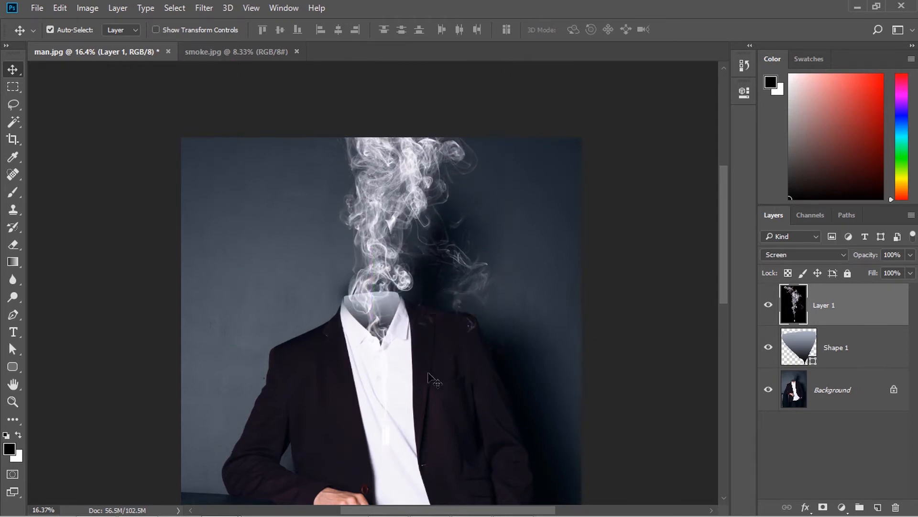
mouse_move(391, 357)
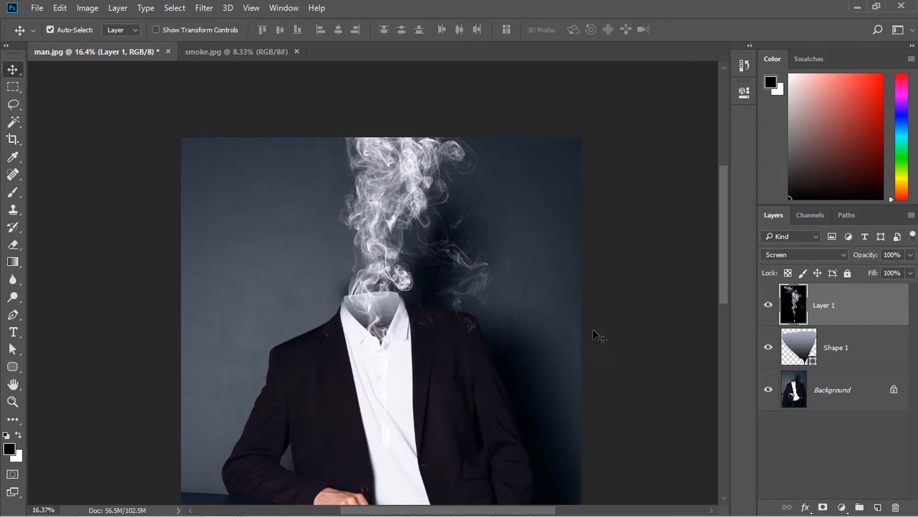
Step: Add a mask to Layer 1, select the inverse of Shape 1 and brush black over the inner collar
left_click(822, 507)
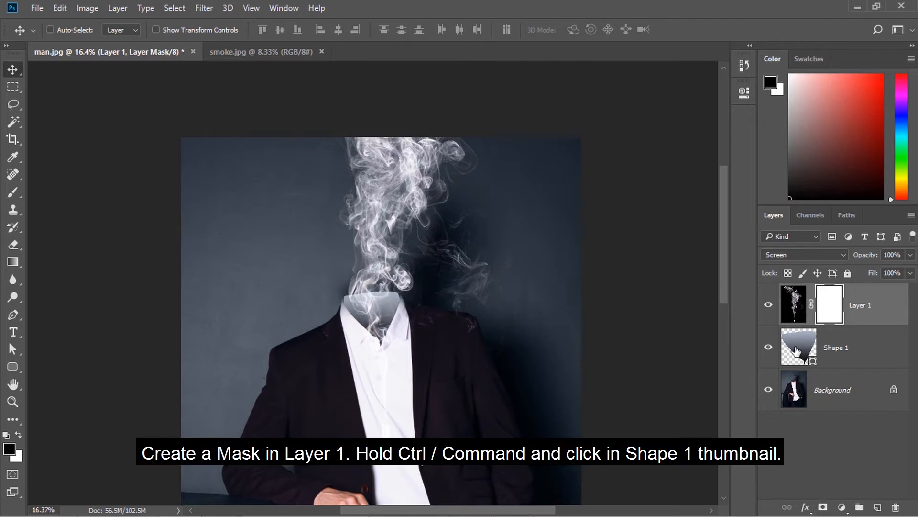
left_click(798, 347)
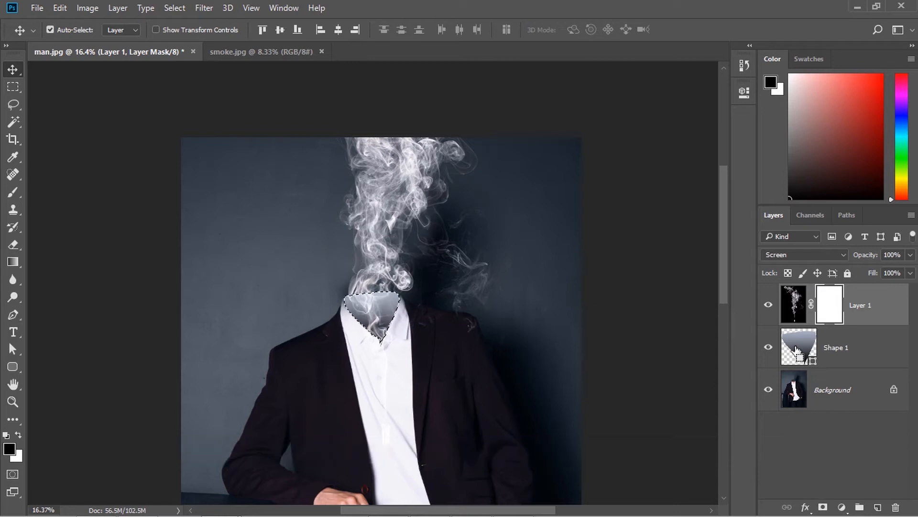
left_click(174, 8)
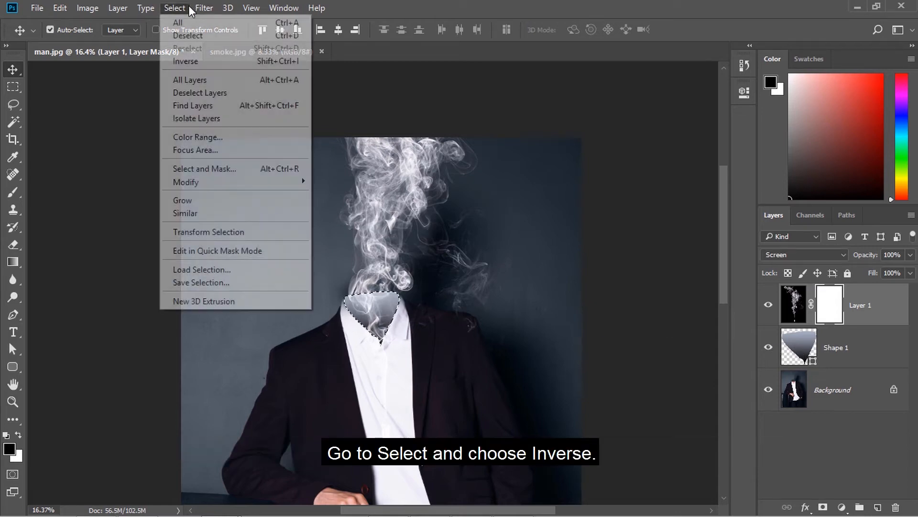
left_click(184, 61)
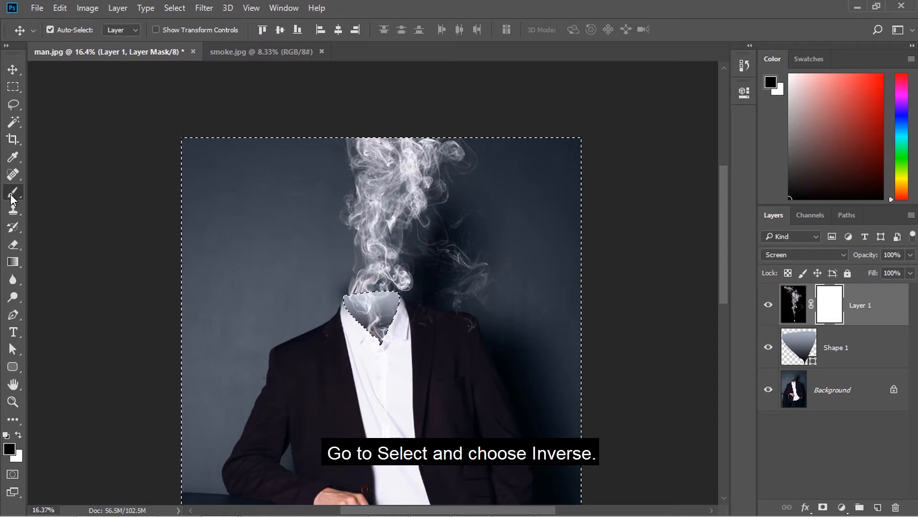
left_click(13, 192)
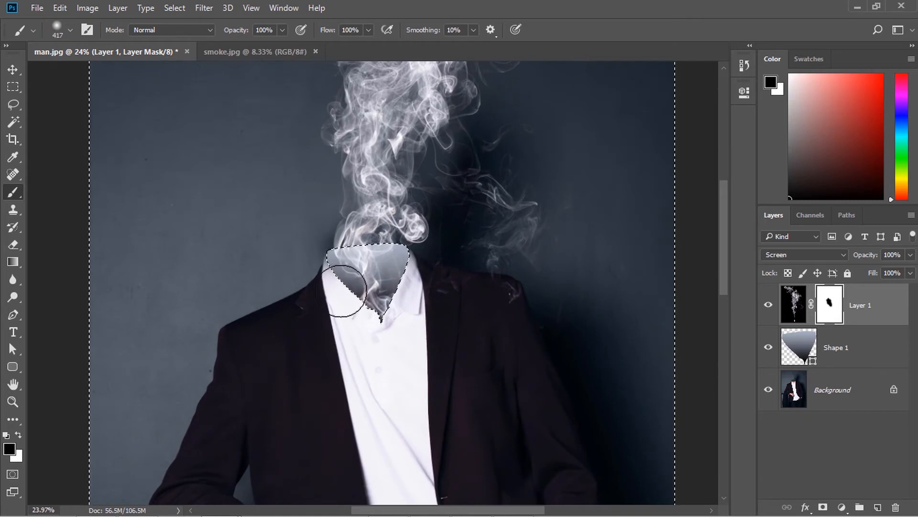
mouse_move(411, 416)
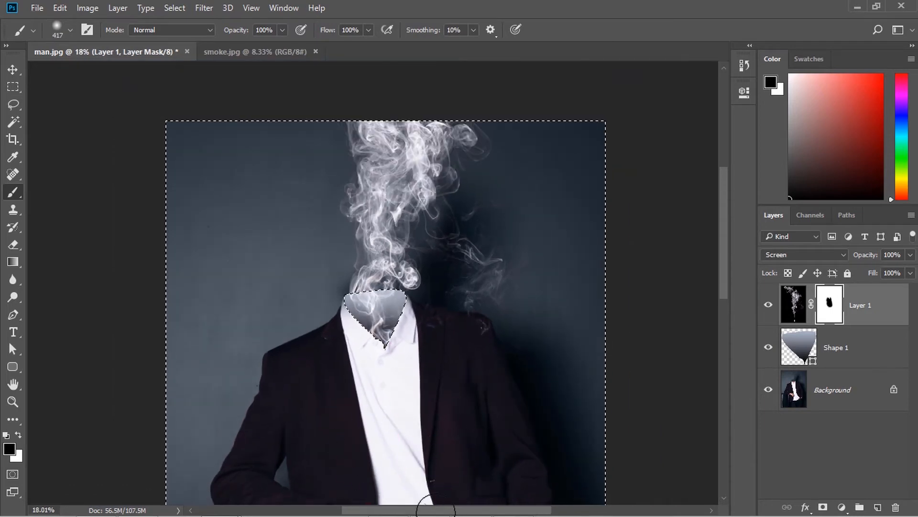
scroll("down", 3)
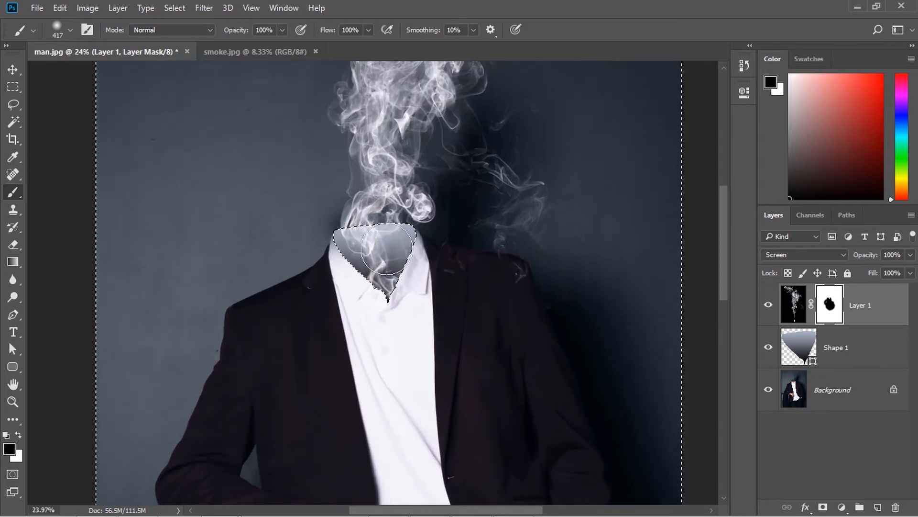
left_click(12, 69)
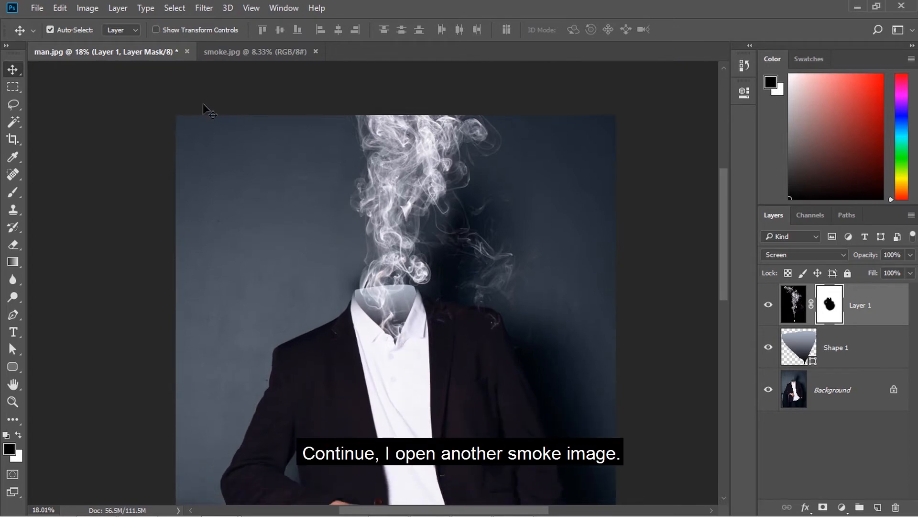
Step: Close smoke.jpg, open smoke 02.png and bring it into man.jpg as Layer 2
left_click(315, 52)
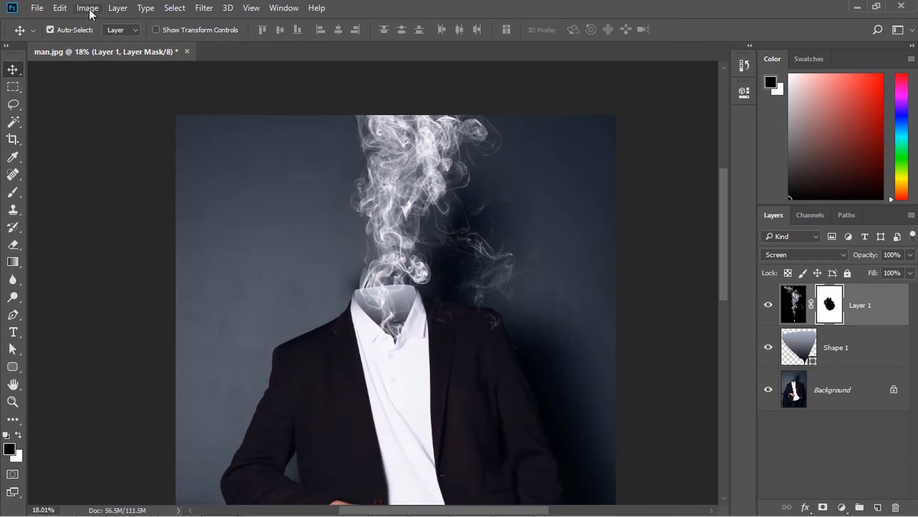
left_click(36, 8)
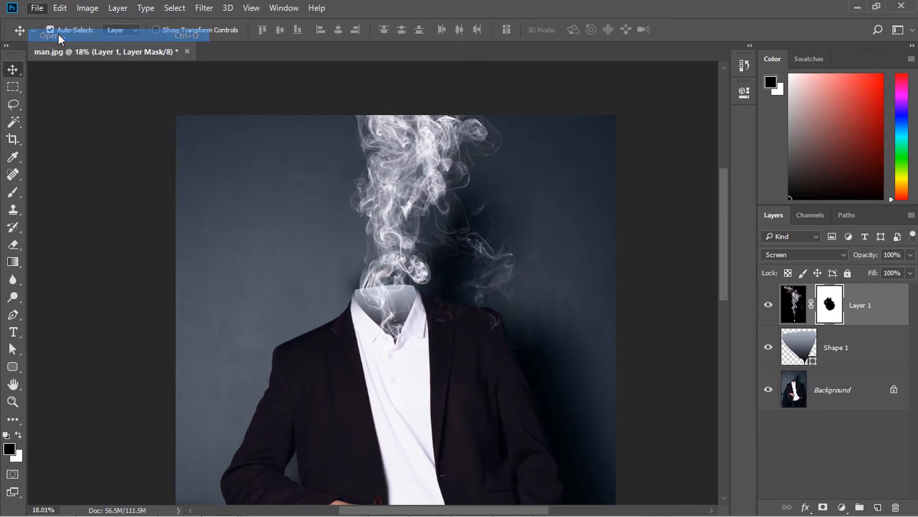
left_click(49, 36)
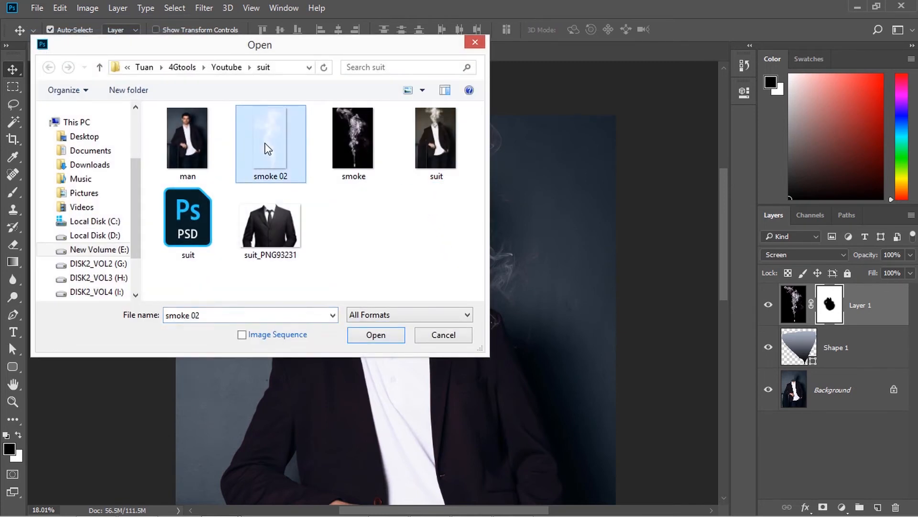
left_click(375, 334)
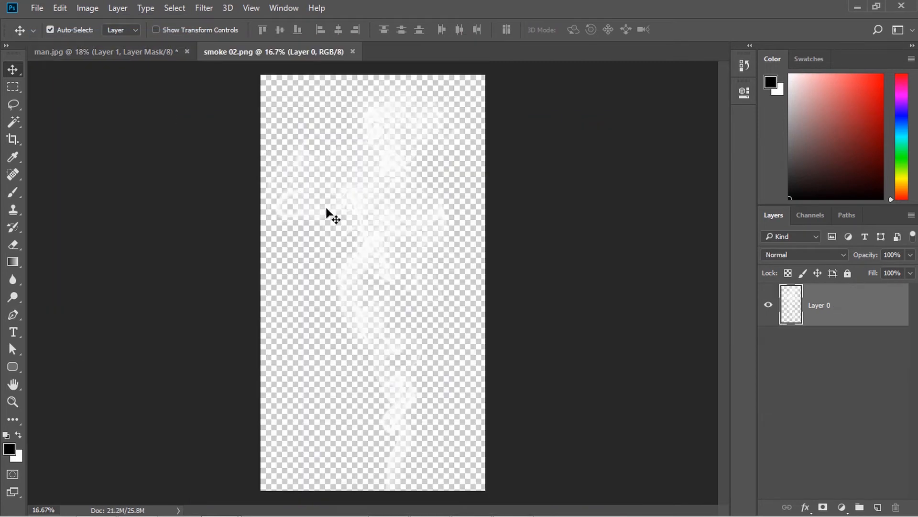
left_click(104, 52)
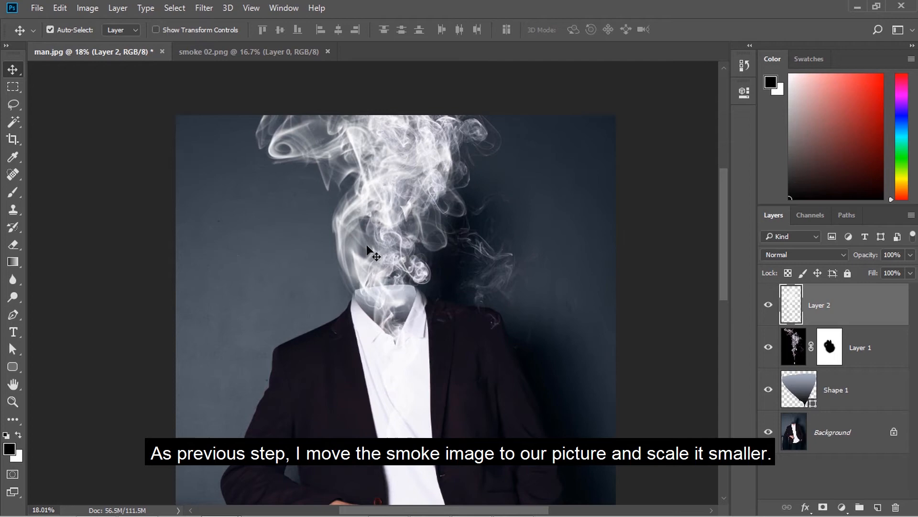
Step: Free Transform Layer 2, shrinking the second smoke image down around the head area
left_click(59, 8)
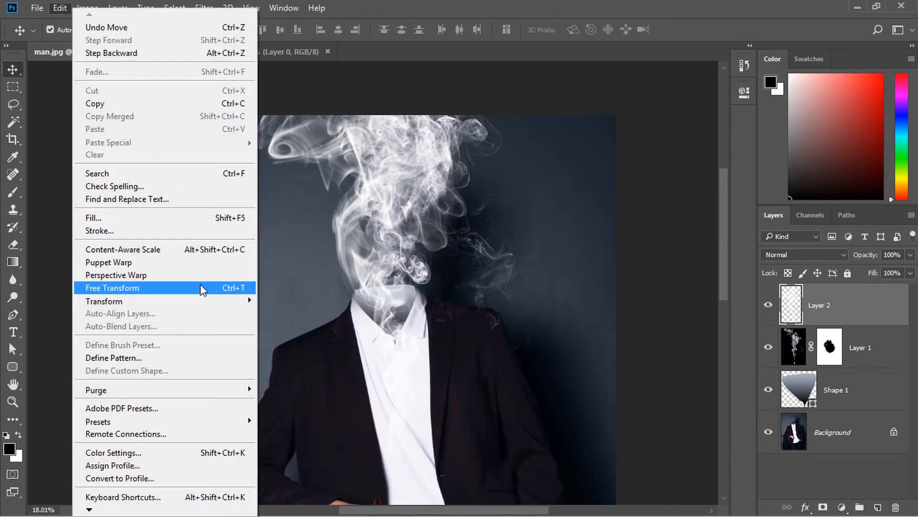
left_click(112, 288)
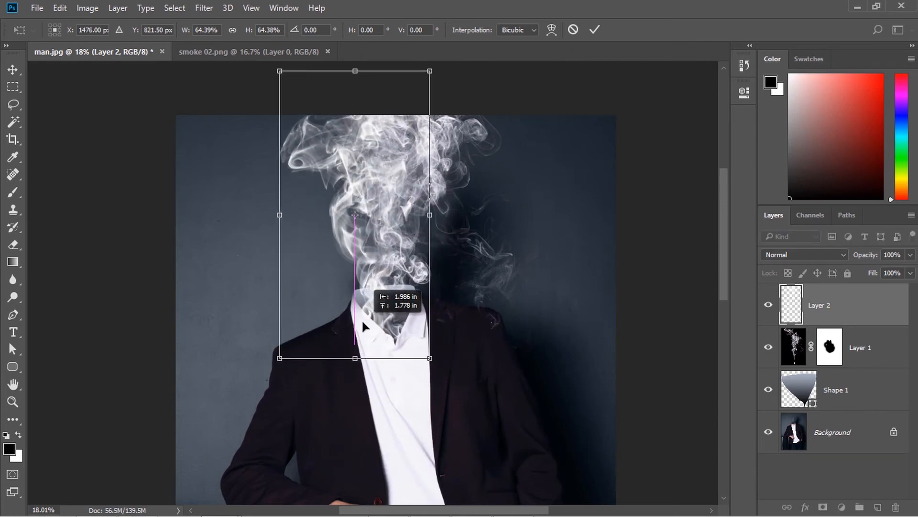
left_click_drag(353, 213, 376, 218)
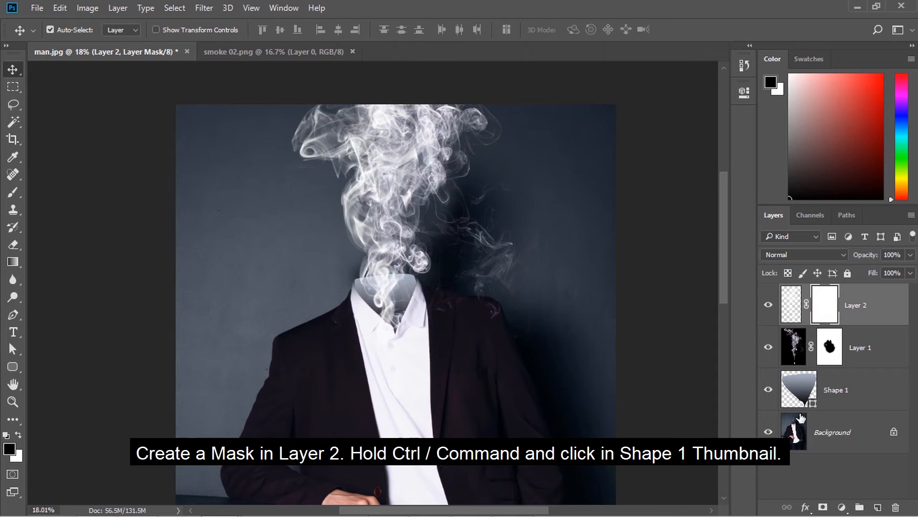
Step: Load Shape 1 as a selection, paint it into the Layer 2 mask, deselect and save as man.psd
left_click(799, 390)
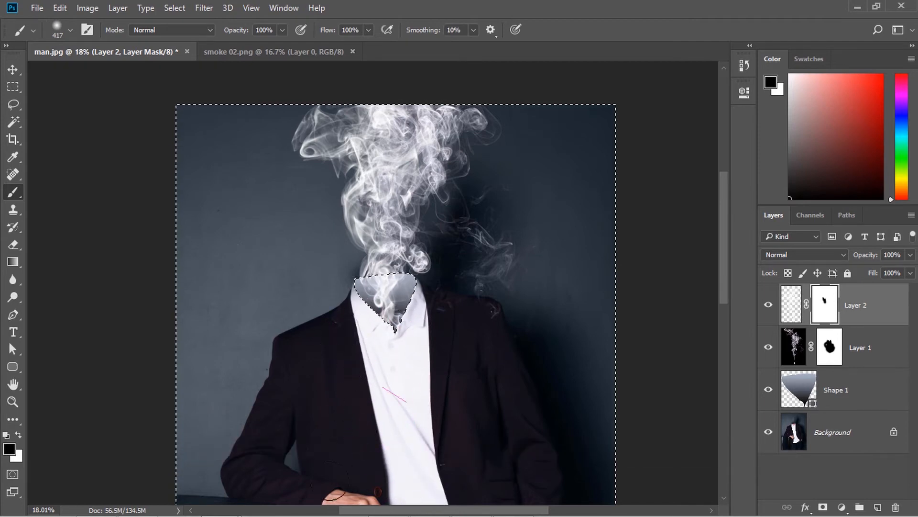
left_click(12, 69)
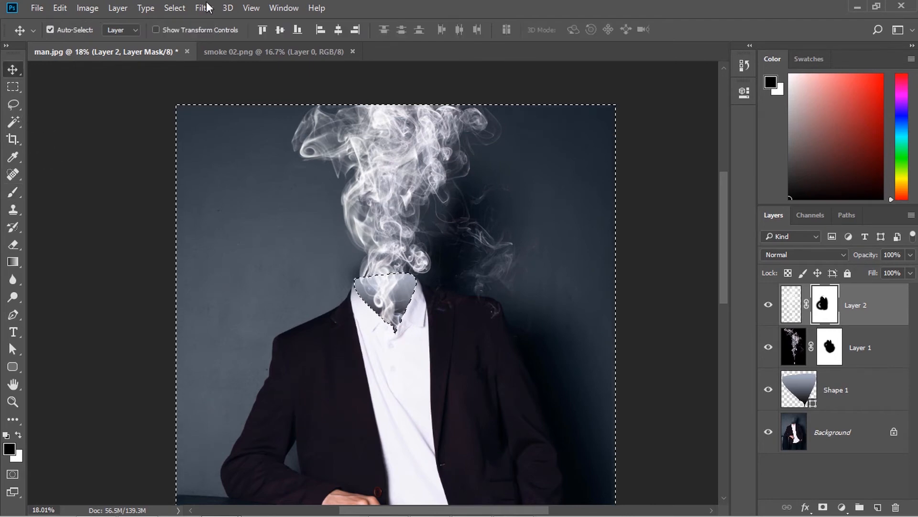
key("ctrl+d")
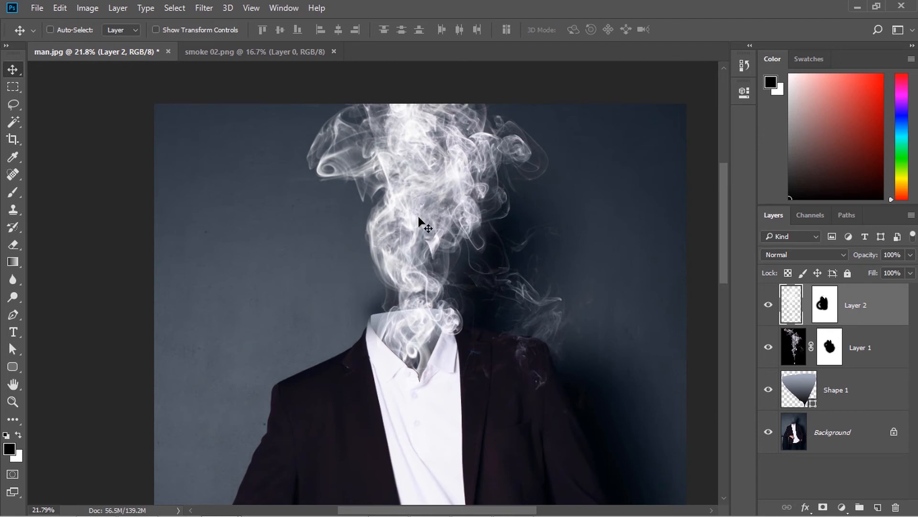
mouse_move(800, 377)
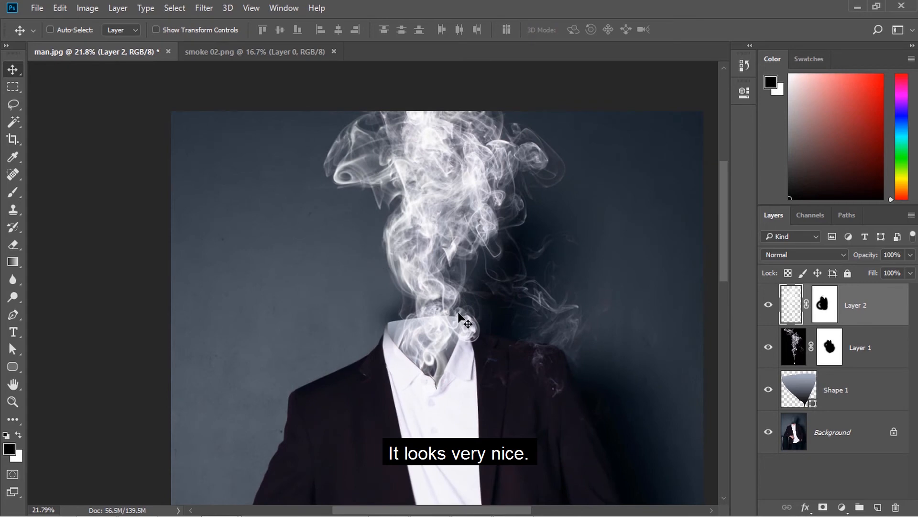
key("Ctrl+S")
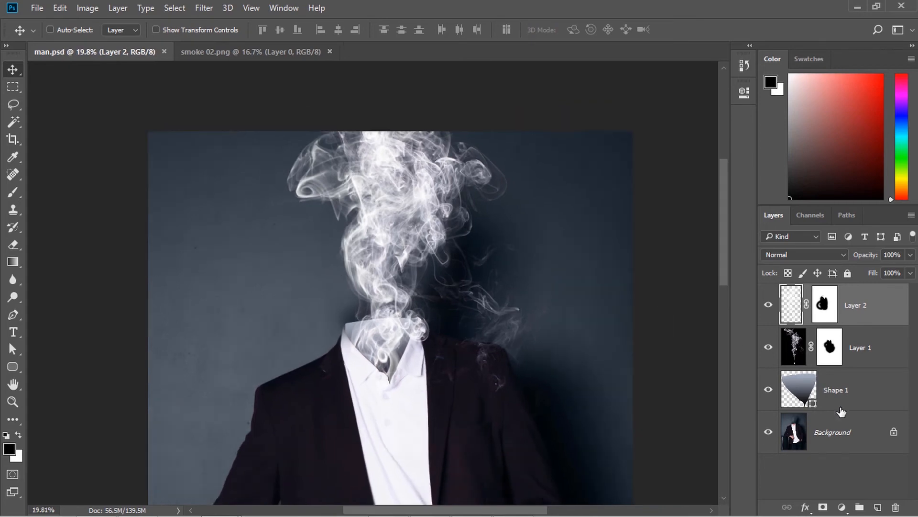
Step: Add a Vibrance adjustment layer above the smoke layers to mute the portrait's colours
left_click(841, 507)
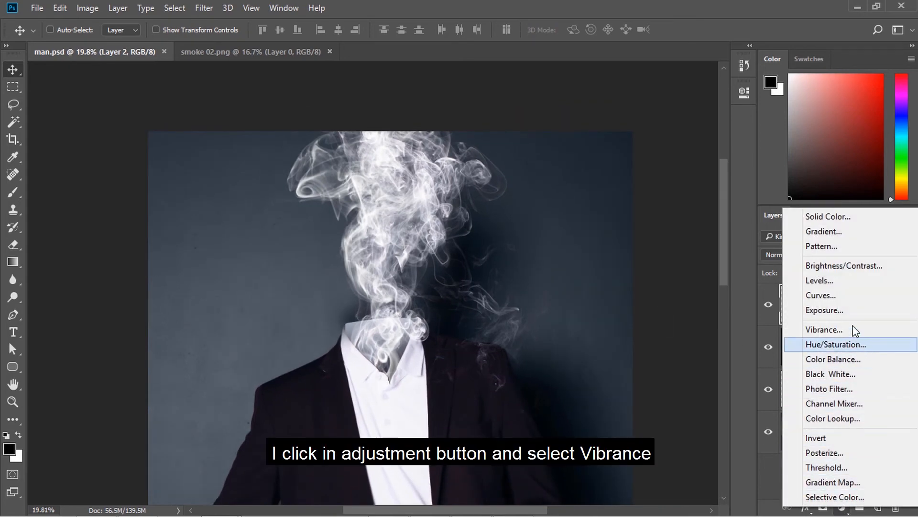
mouse_move(850, 329)
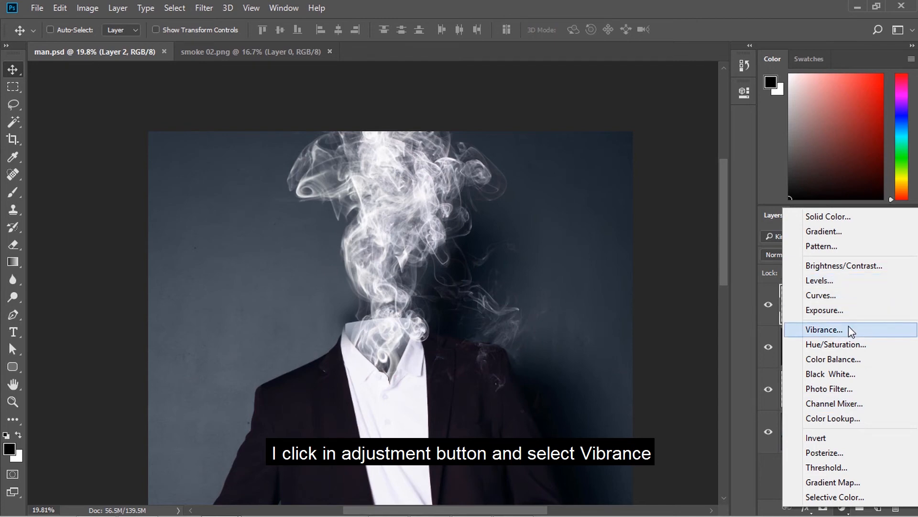
left_click(824, 329)
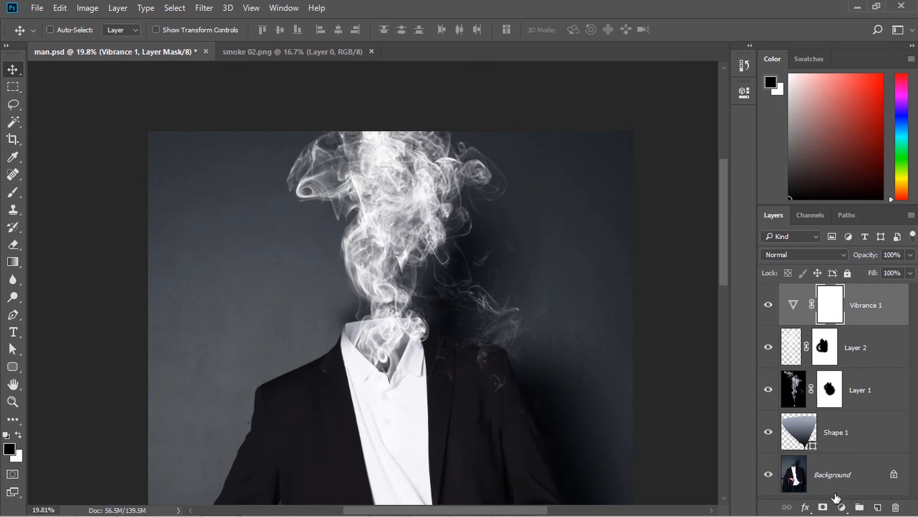
Step: Add a Gradient Fill layer whose dark stop is #90741e, fading to transparent over the portrait
left_click(822, 507)
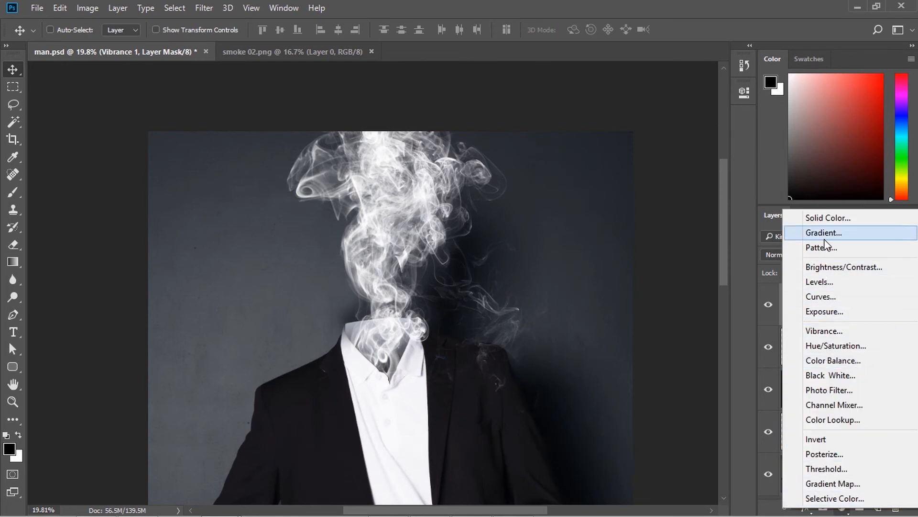
left_click(824, 232)
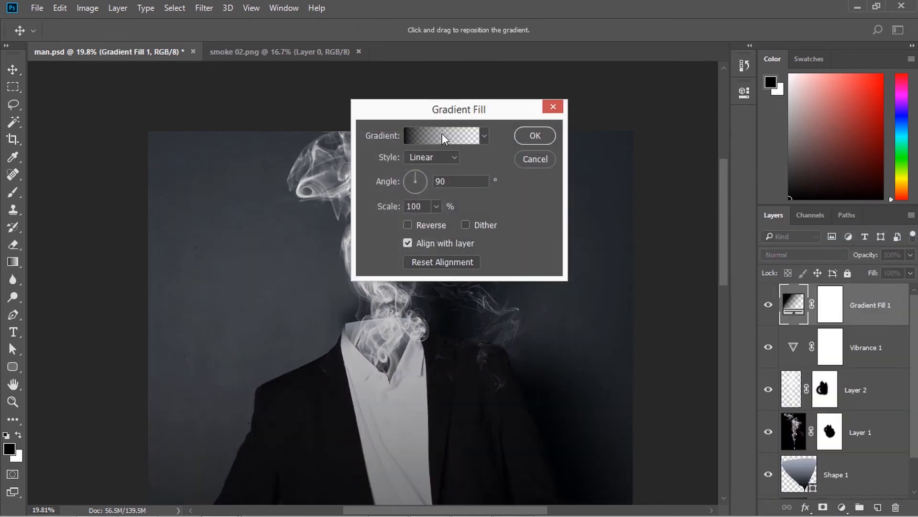
left_click(442, 135)
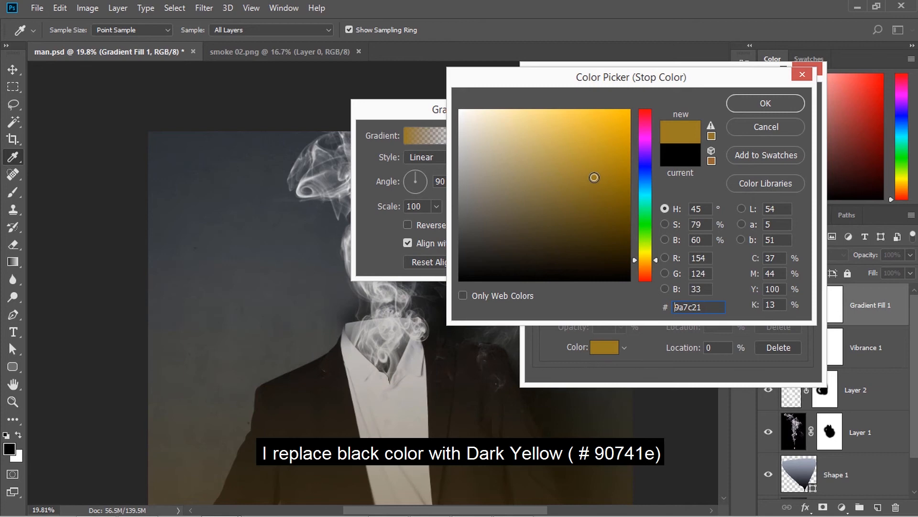
type("90741e")
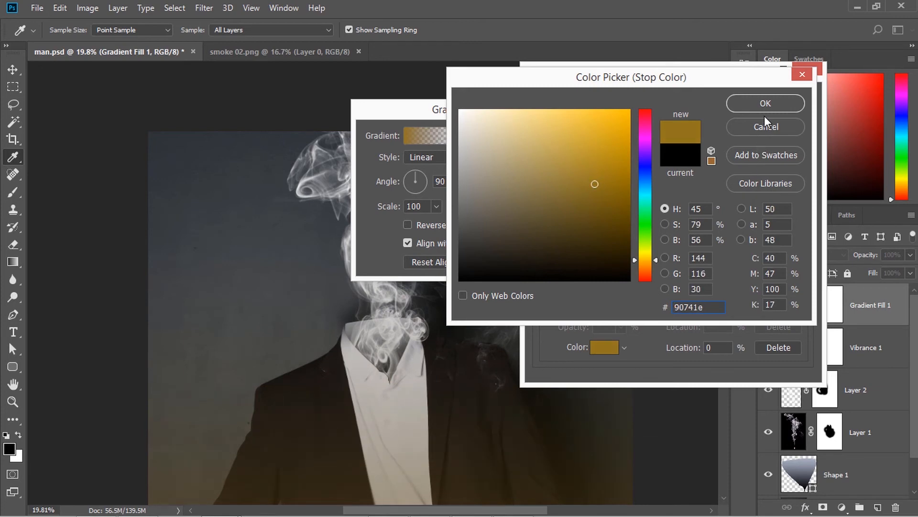
left_click(764, 103)
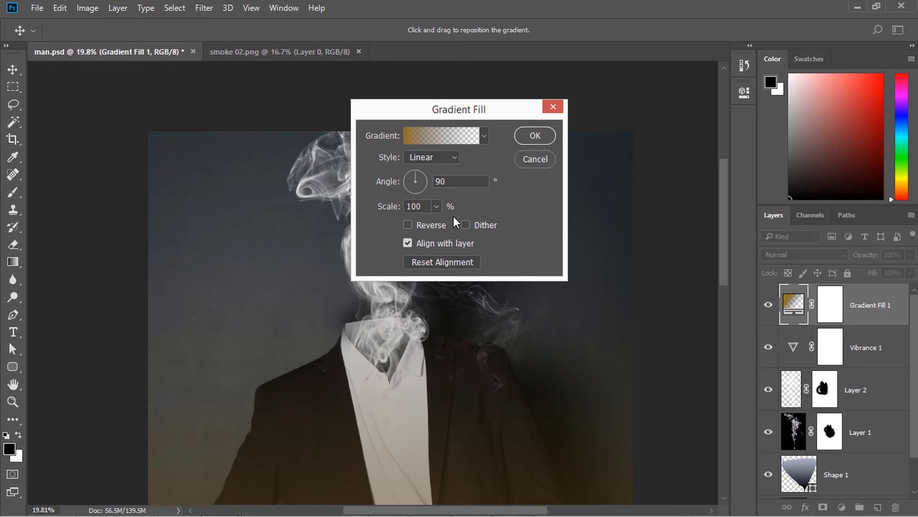
left_click(407, 225)
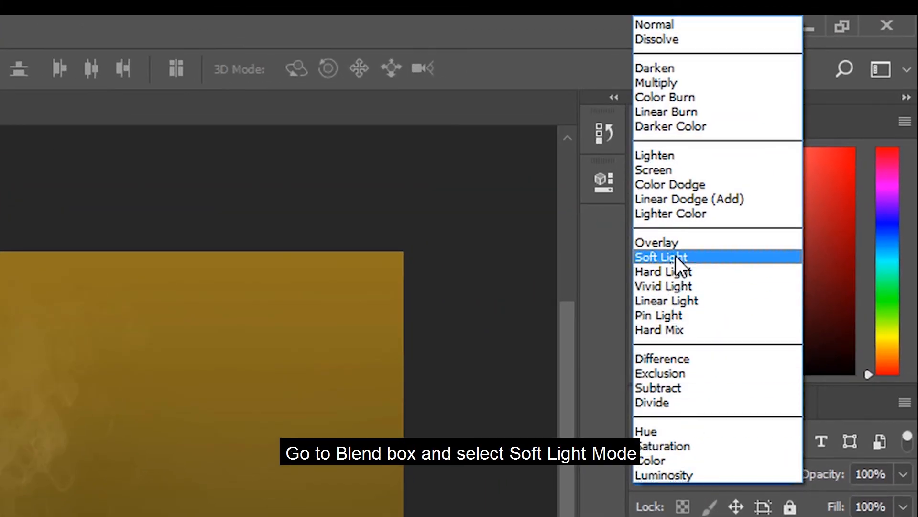
Step: Blend Gradient Fill 1 in Soft Light at 72% opacity for a warm, muted tone
left_click(660, 256)
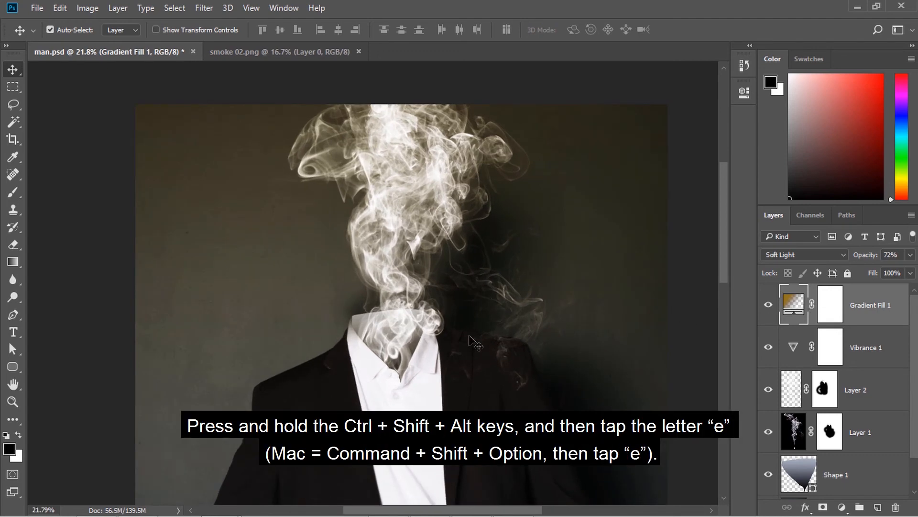
Step: Stamp visible into Layer 3, run High Pass at 3 px and blend it in Hard Light
key("ctrl+shift+alt+e")
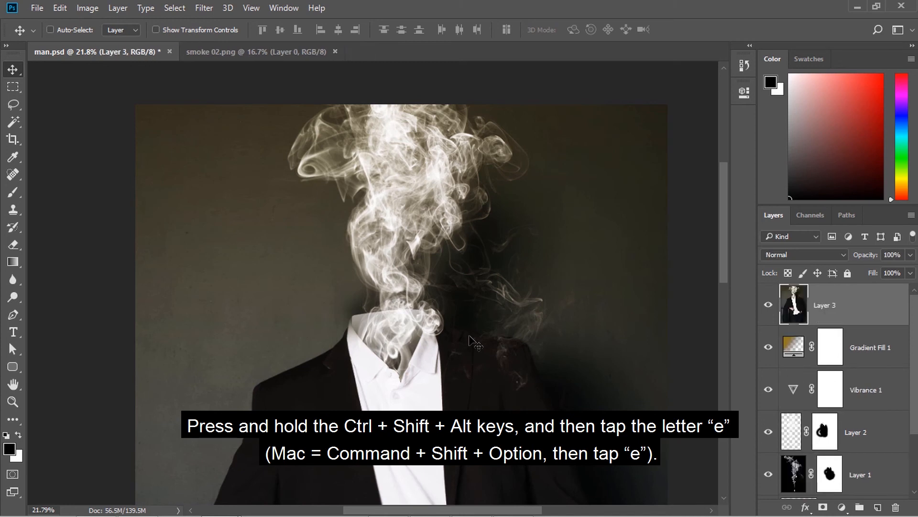
key("ctrl+shift+alt+e")
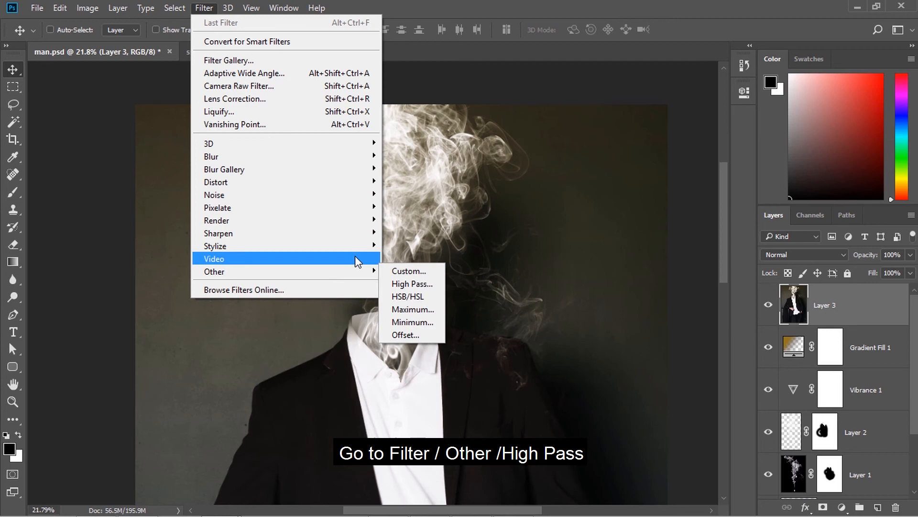
left_click(412, 284)
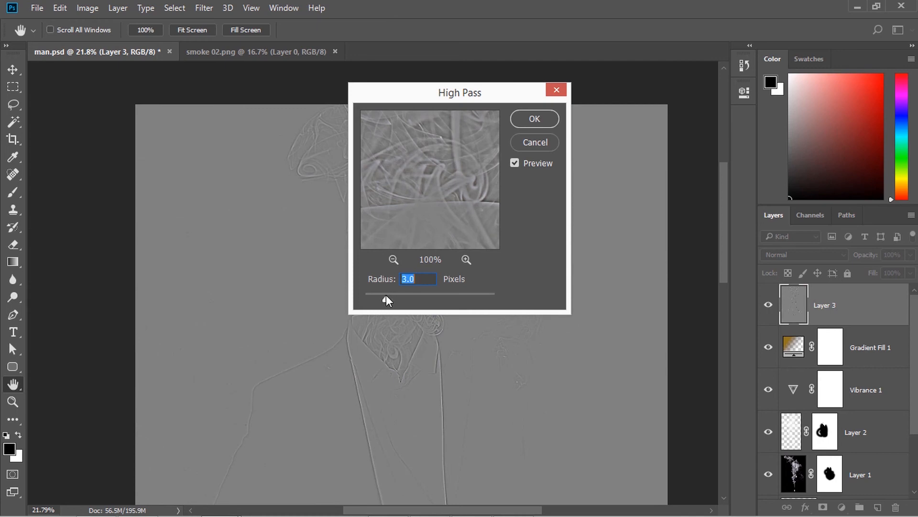
left_click(532, 119)
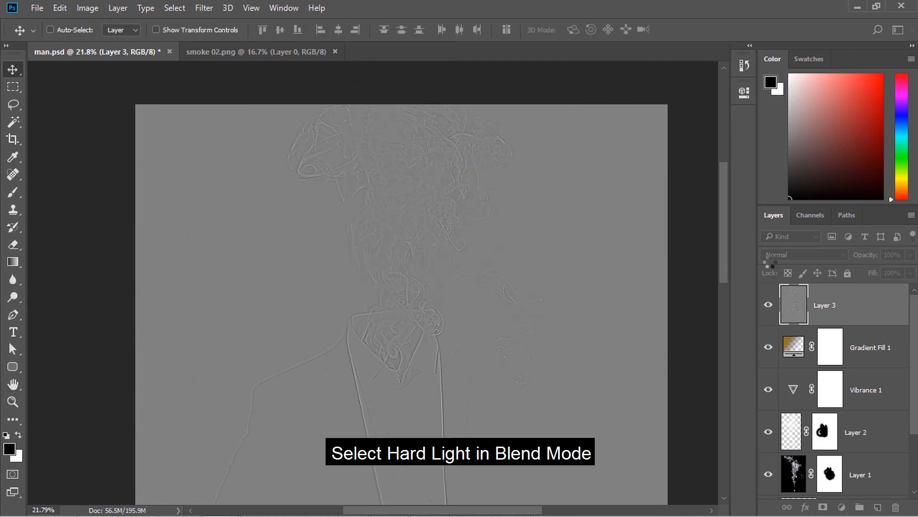
left_click(806, 255)
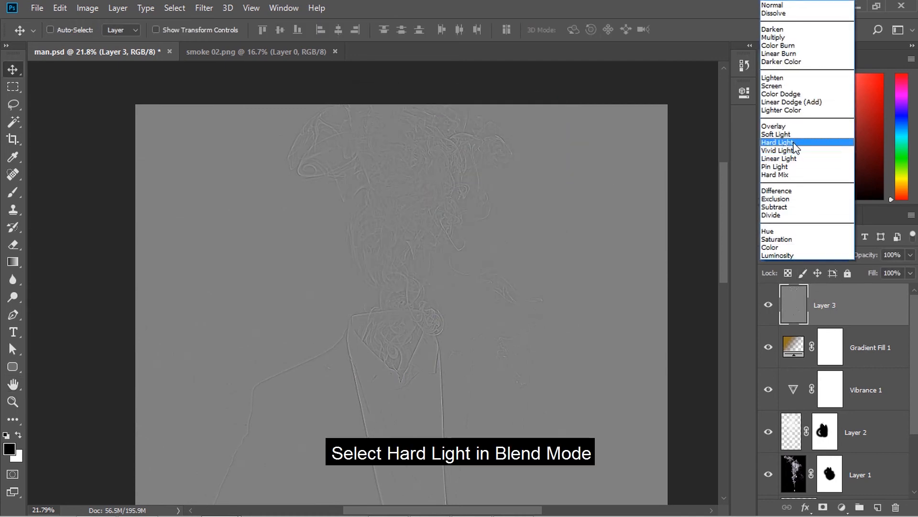
left_click(777, 143)
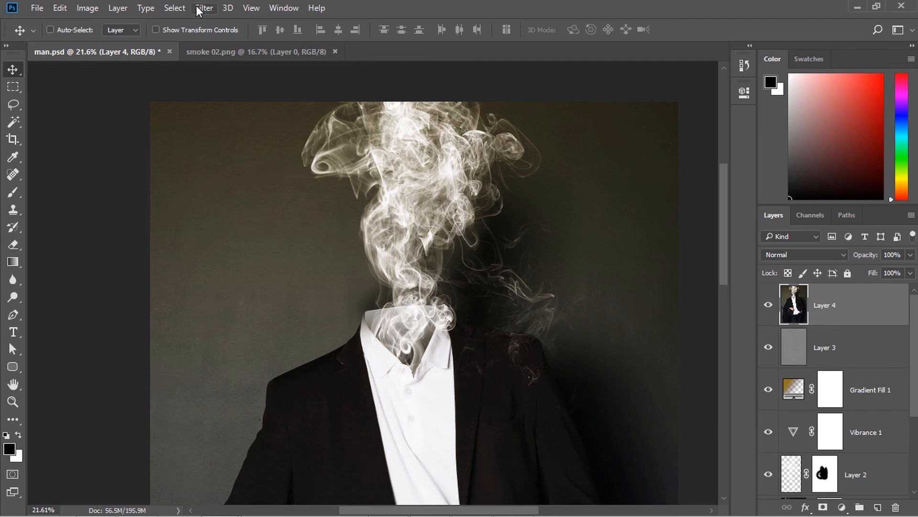
Step: Apply Unsharp Mask to Layer 4 at 34% amount and 1 px radius
left_click(204, 8)
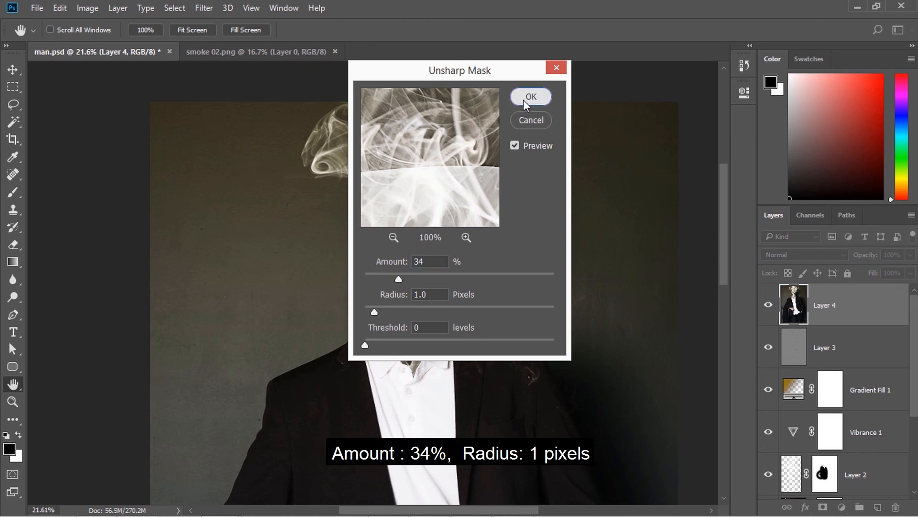
left_click(529, 96)
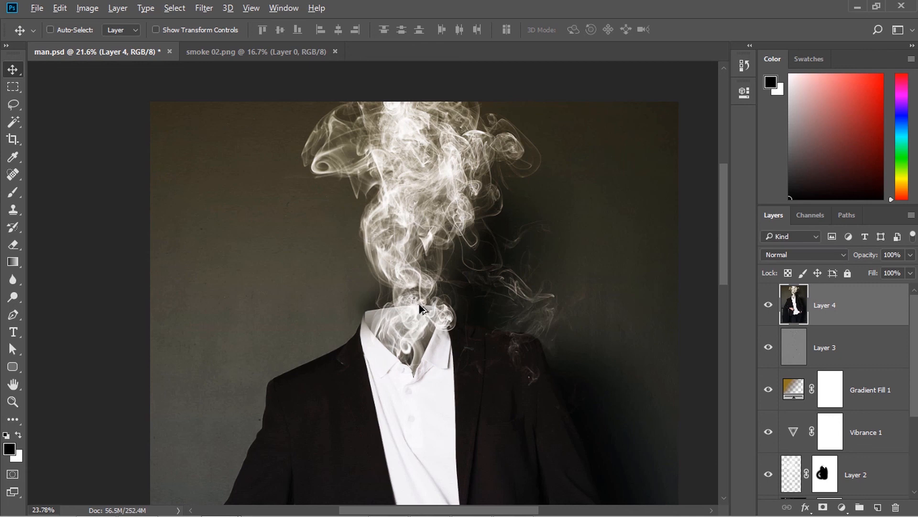